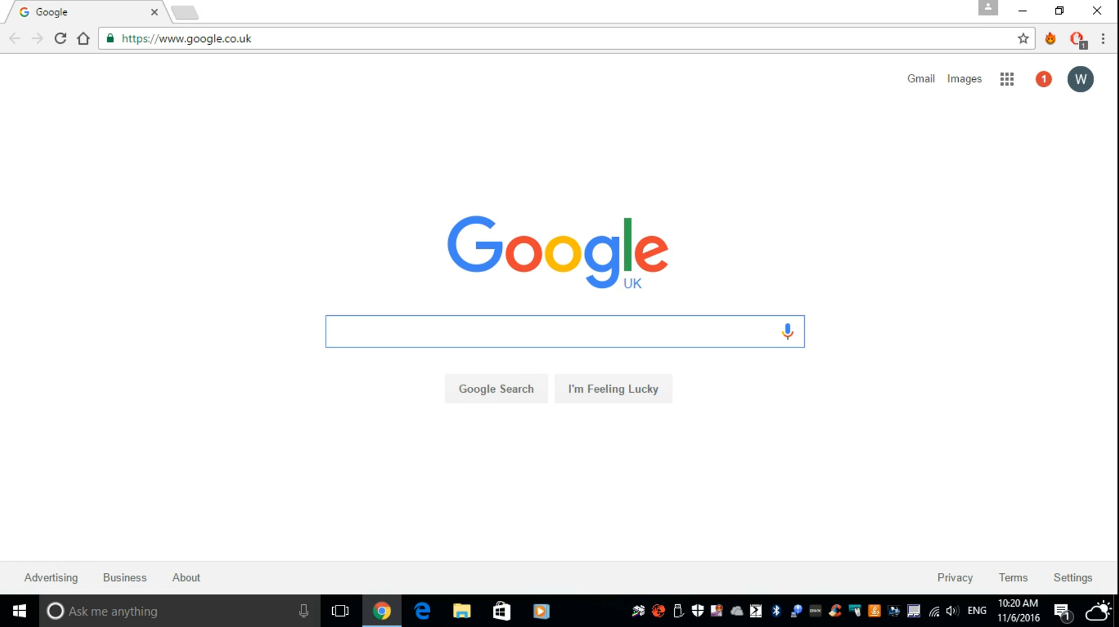
- Search Google for python, reach python.org Downloads and download the Python 3.5.2 installer
text(pyth)
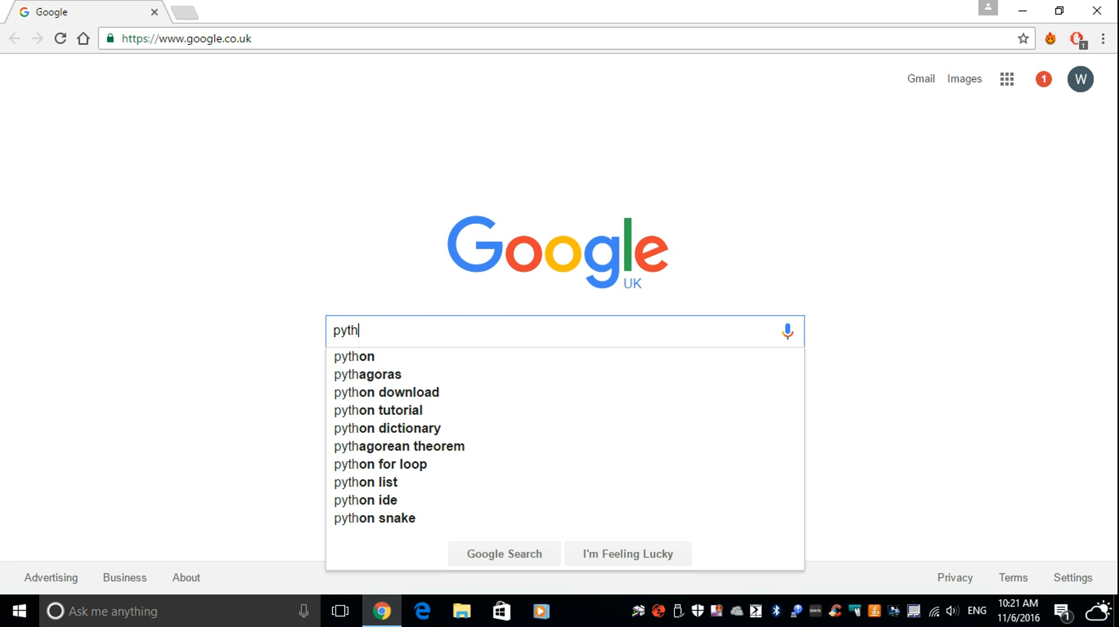
click(354, 356)
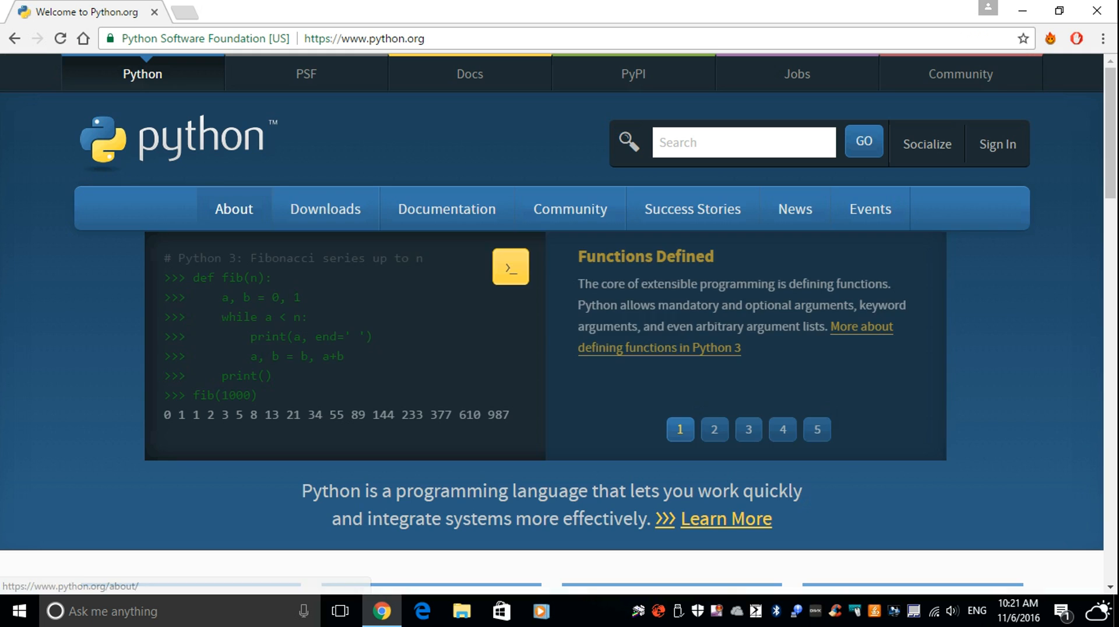
click(325, 209)
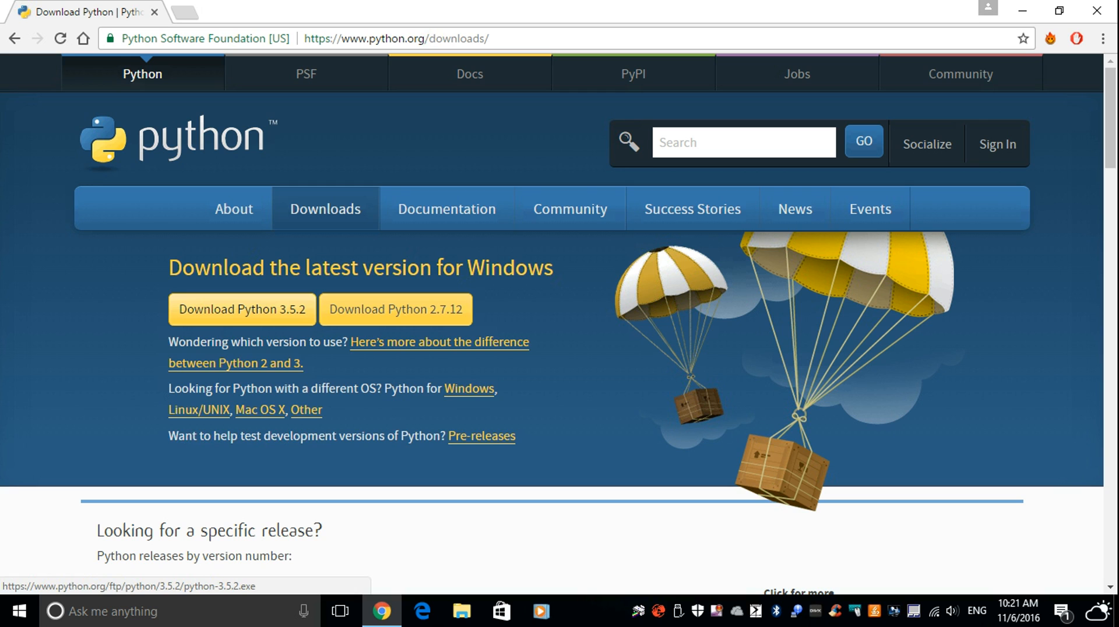
click(241, 309)
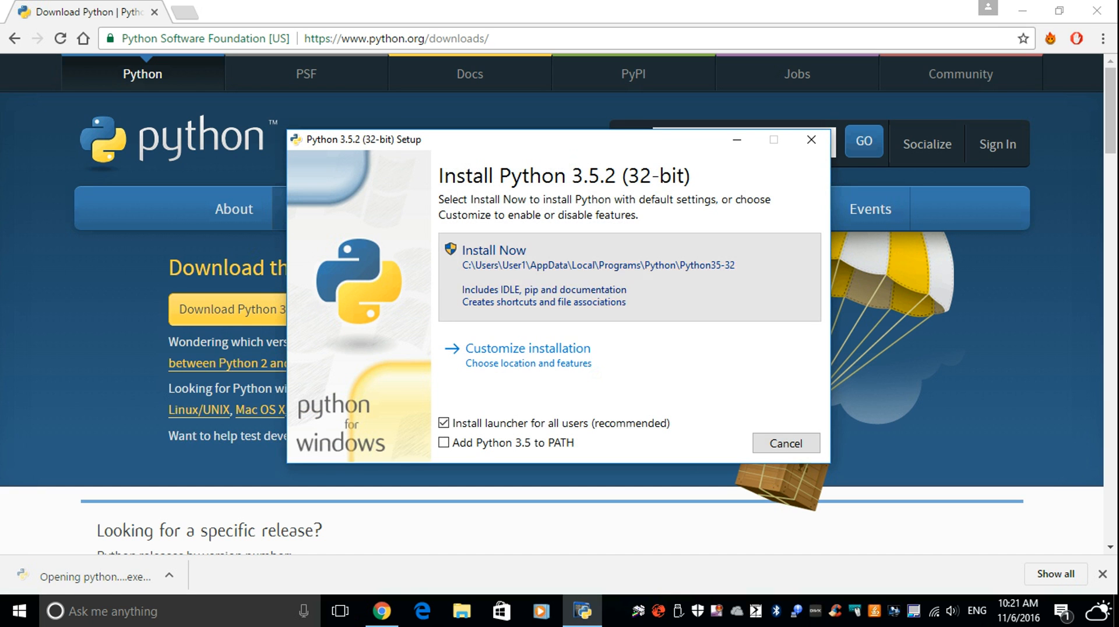
- Start the Python 3.5.2 installation with Install Now default settings
click(494, 249)
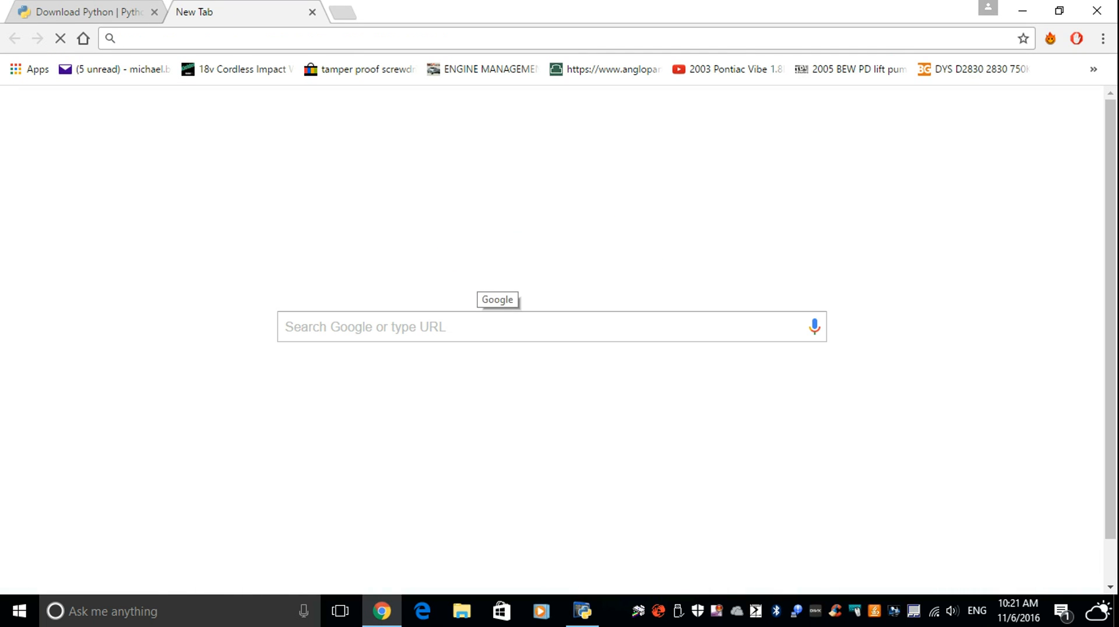
- Search 'unofficial python binaries' and reach the lfd.uci.edu pythonlibs page
text(u)
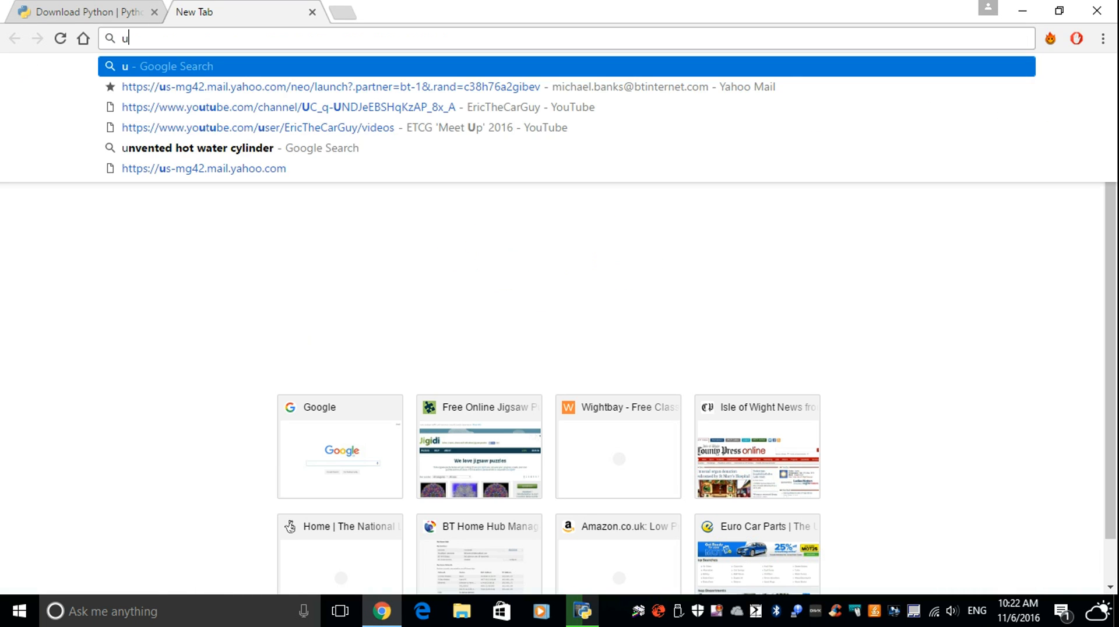
text(no)
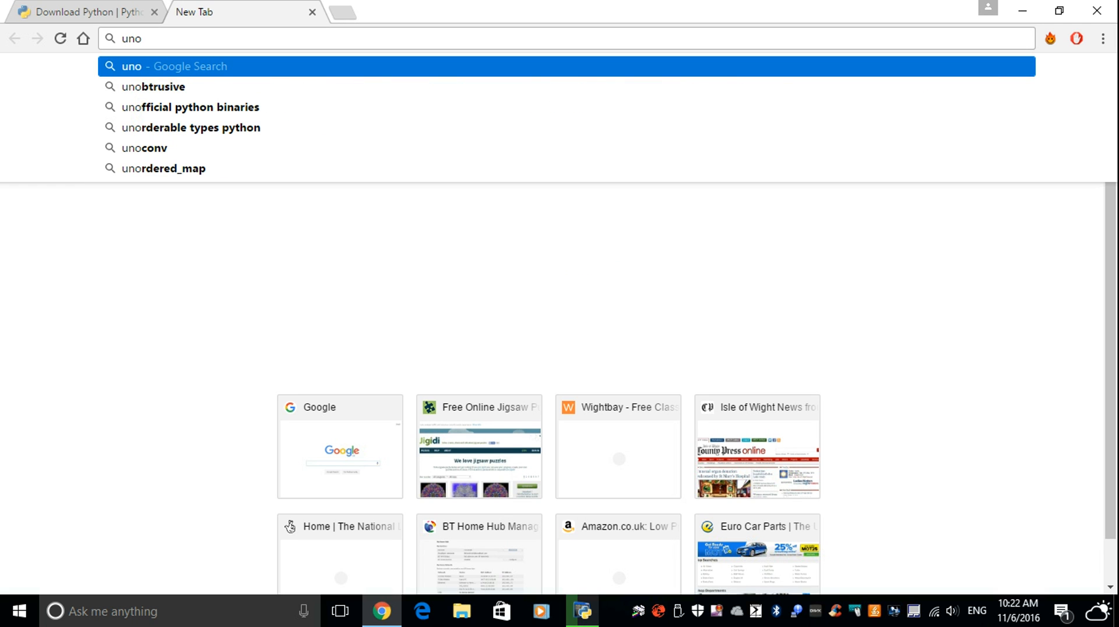
click(191, 107)
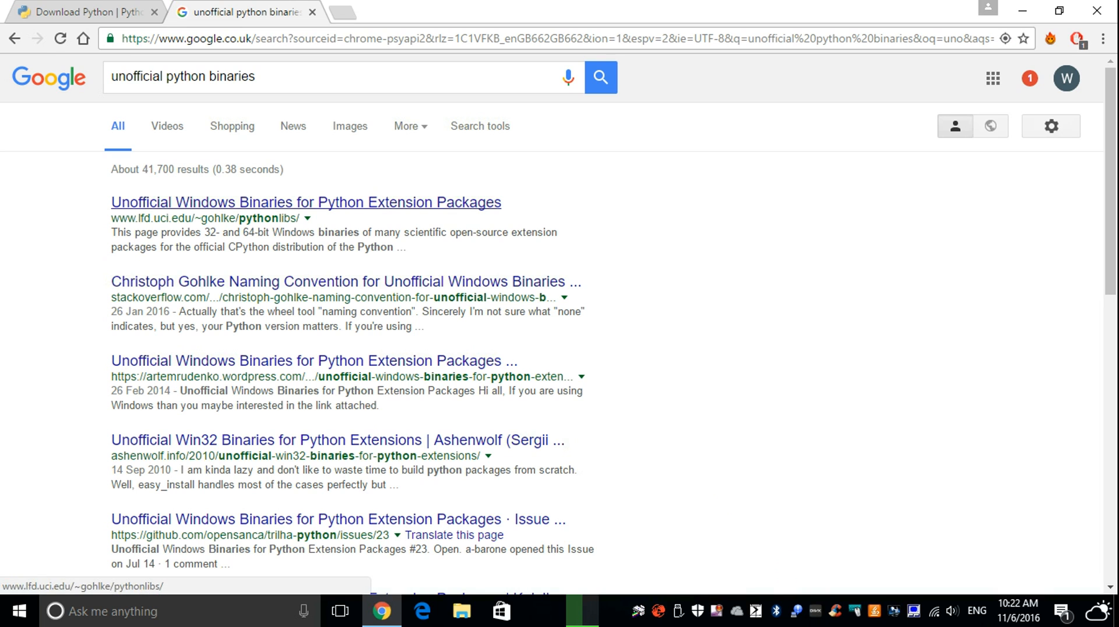
click(305, 201)
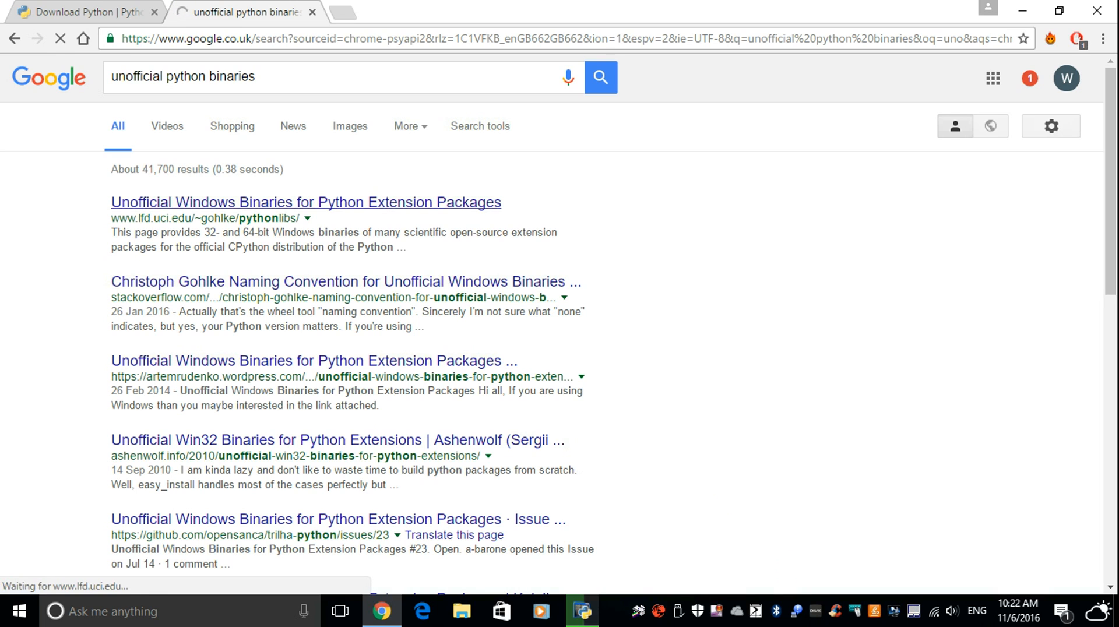
click(304, 201)
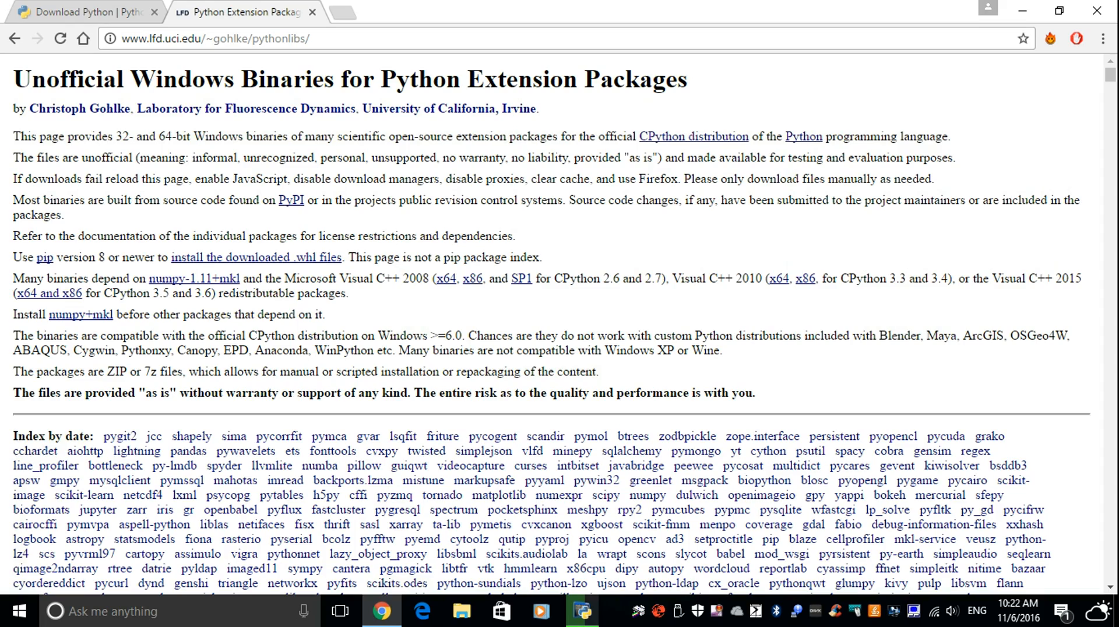
- Scroll the pythonlibs page down to the Pygame section and locate pygame-1.9.2b1-cp35-cp35m-win32.whl
scroll(down, 3)
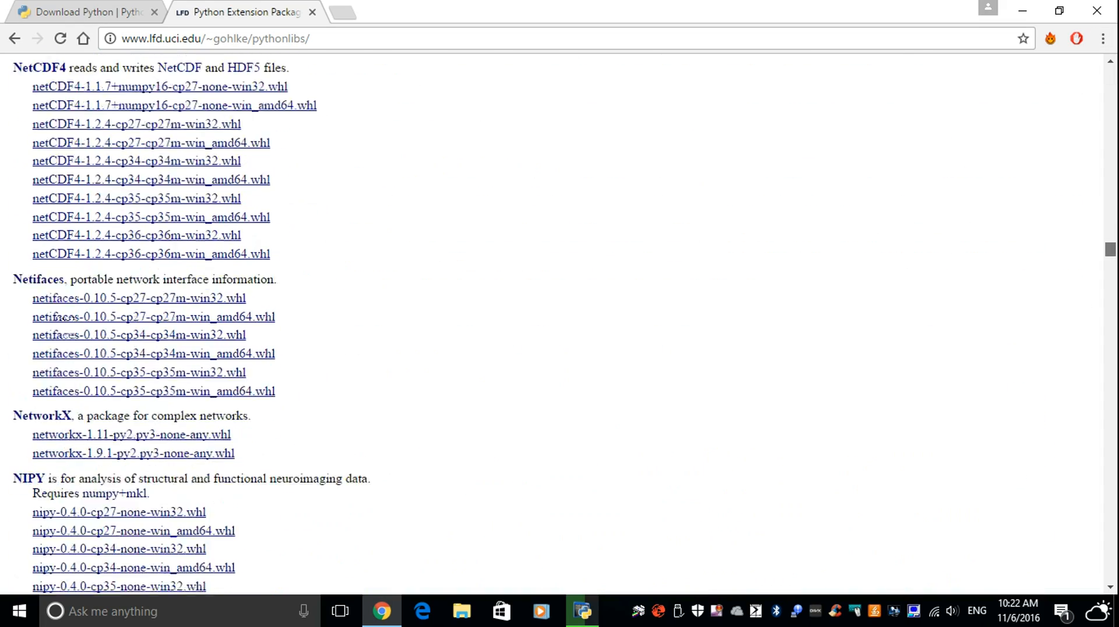
scroll(down, 3)
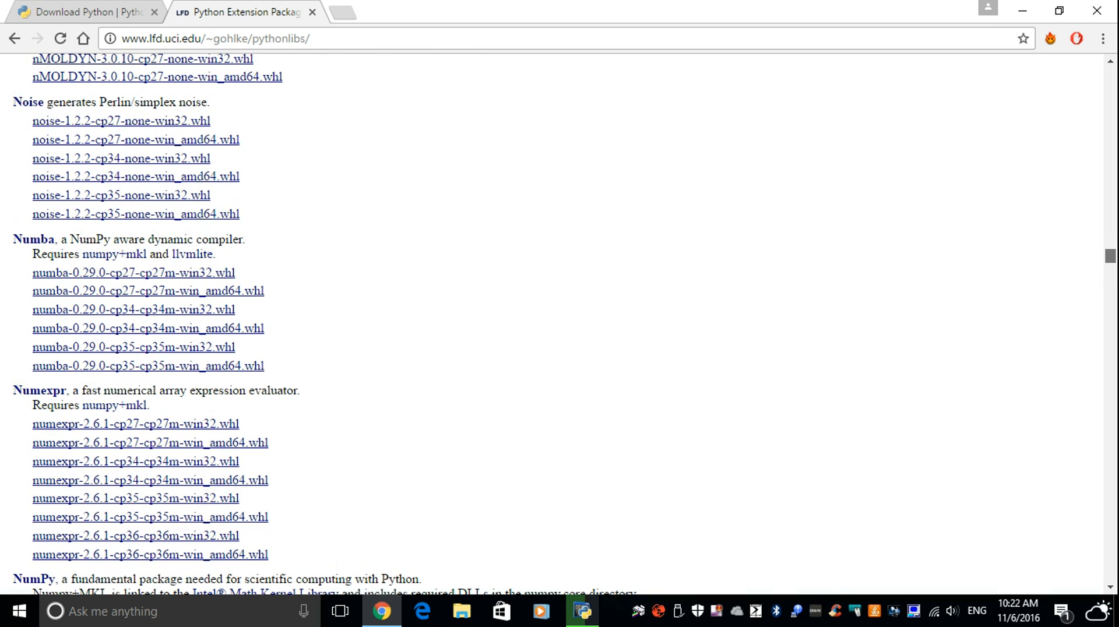
scroll(down, 3)
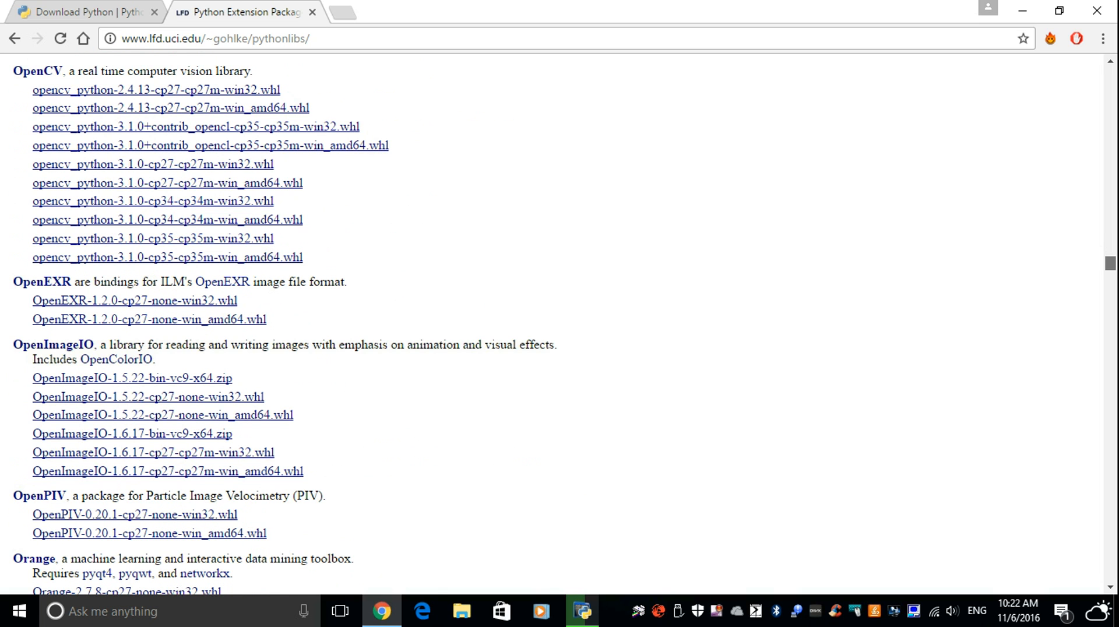
scroll(down, 3)
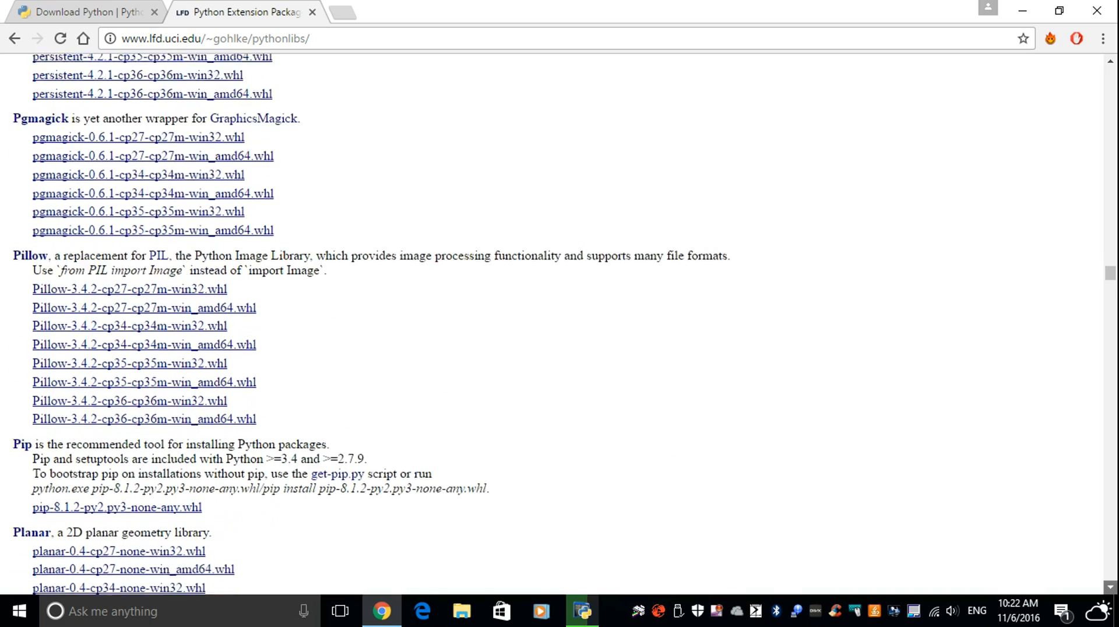
scroll(down, 3)
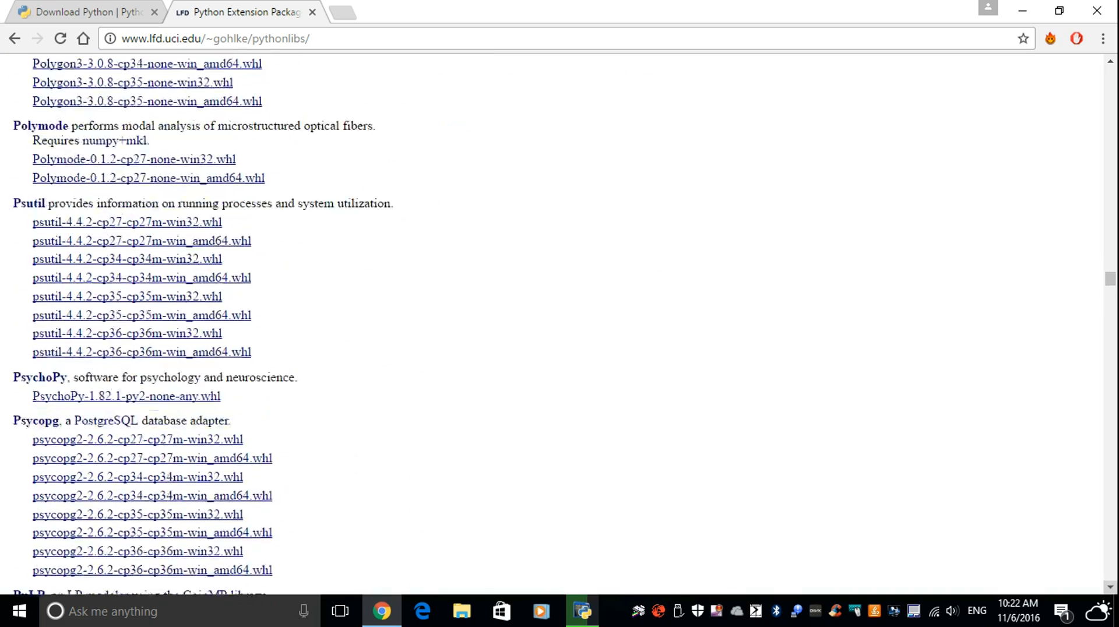
scroll(down, 3)
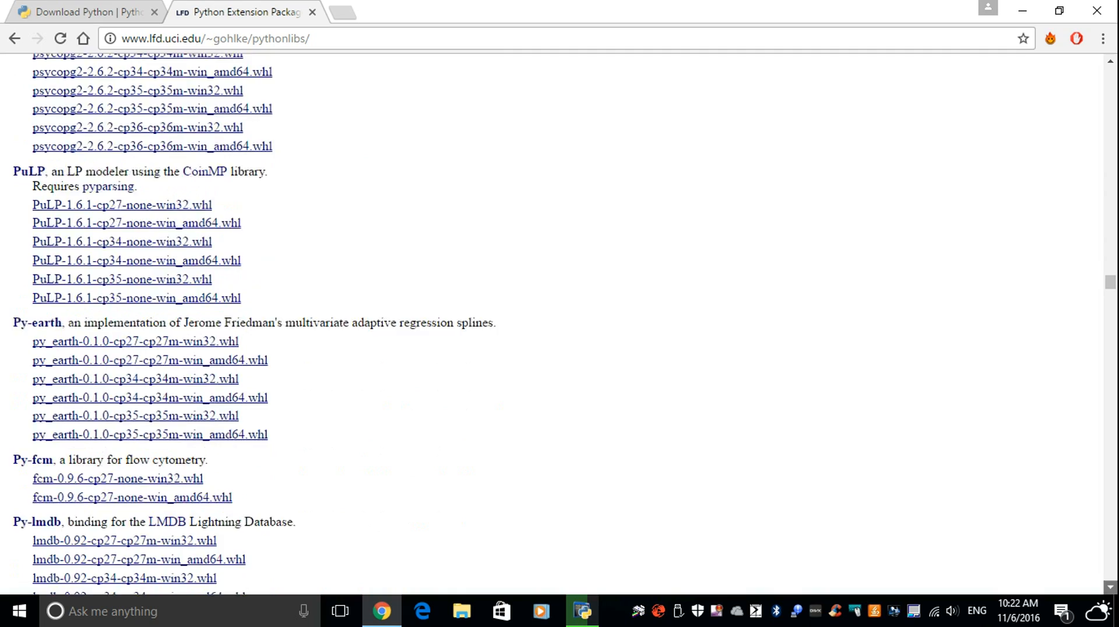
scroll(down, 3)
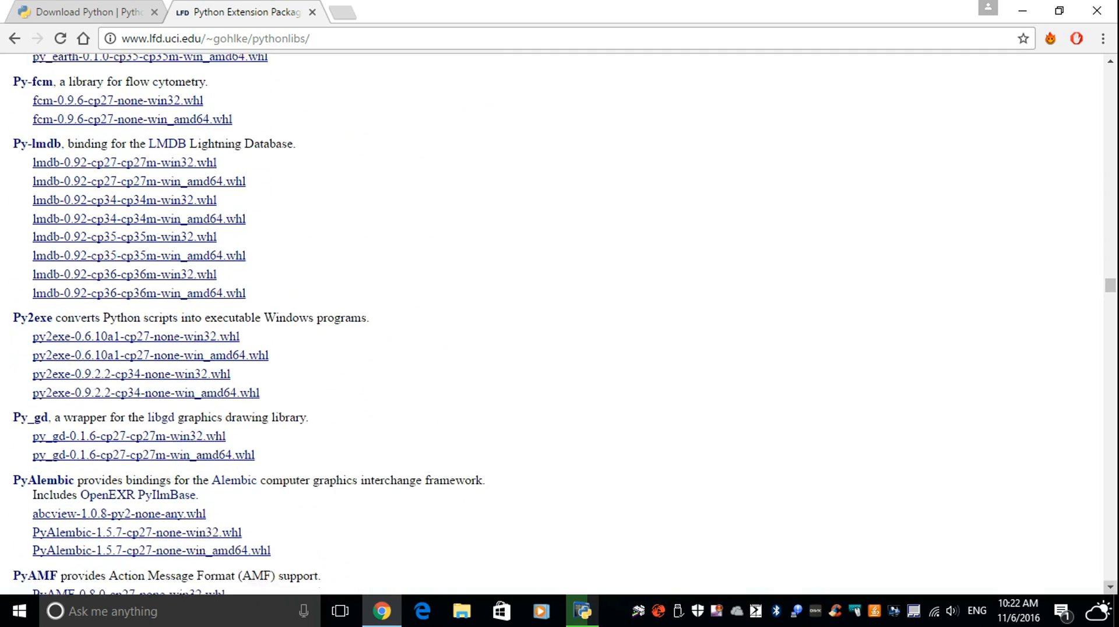
scroll(down, 3)
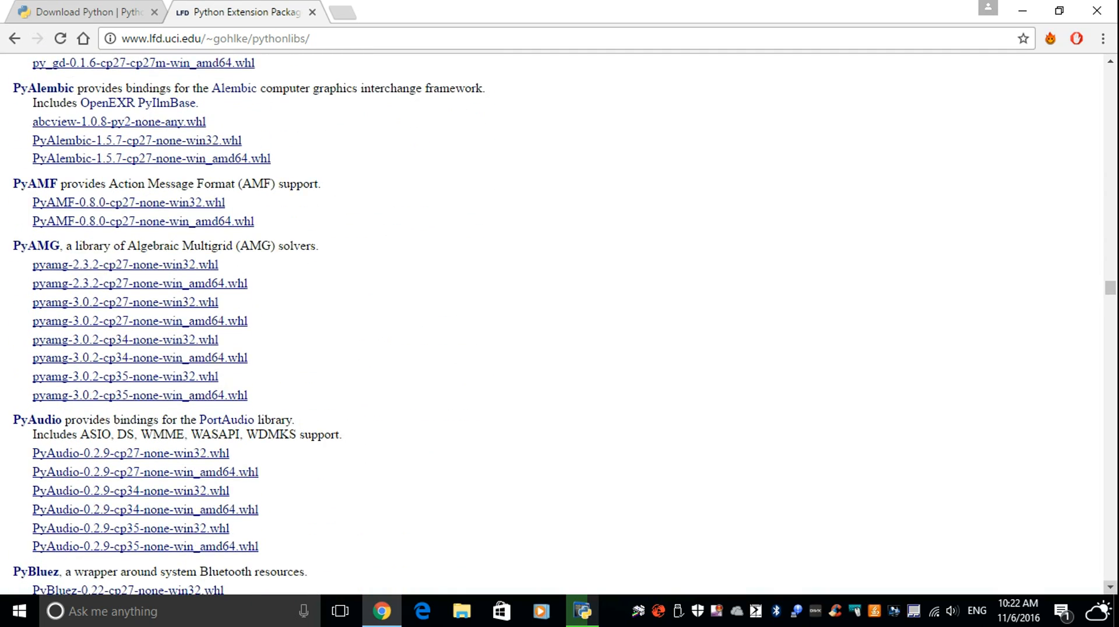
scroll(down, 3)
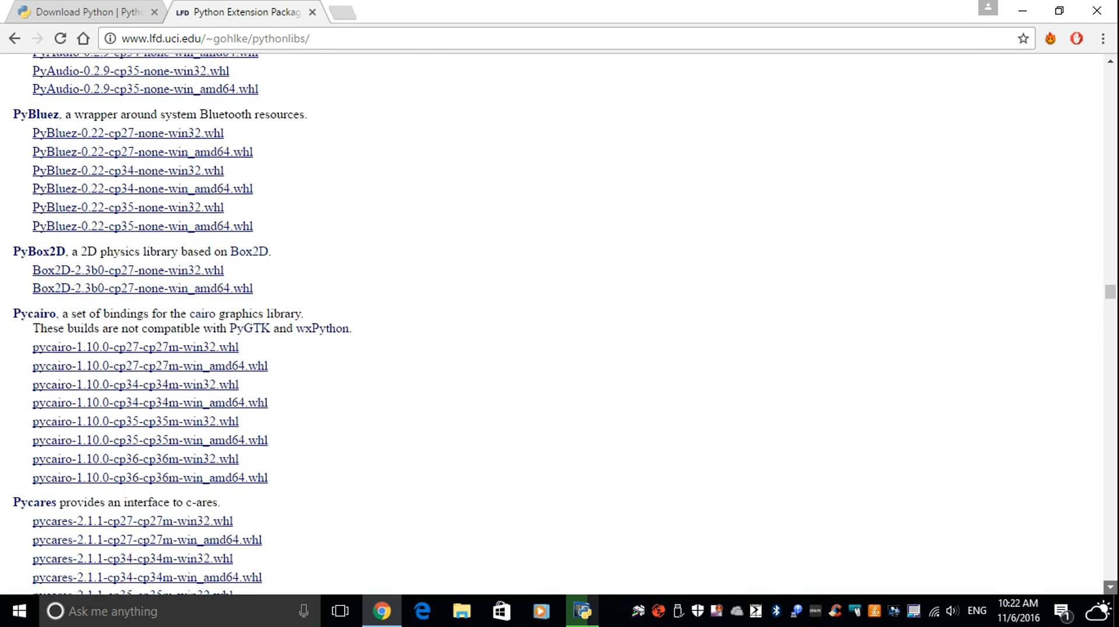
scroll(down, 3)
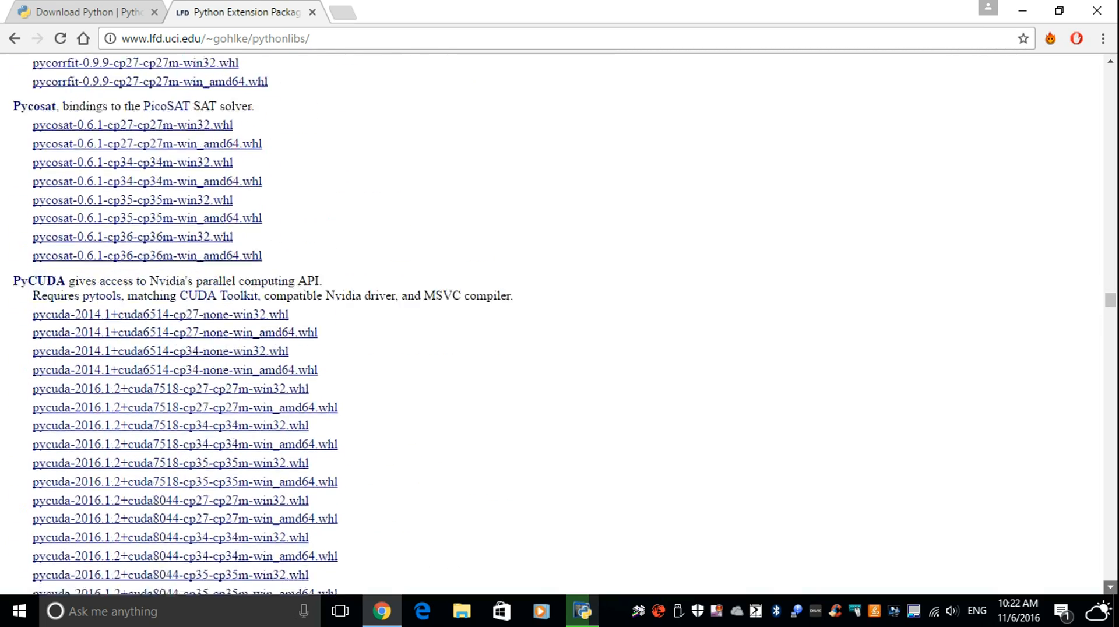
scroll(down, 3)
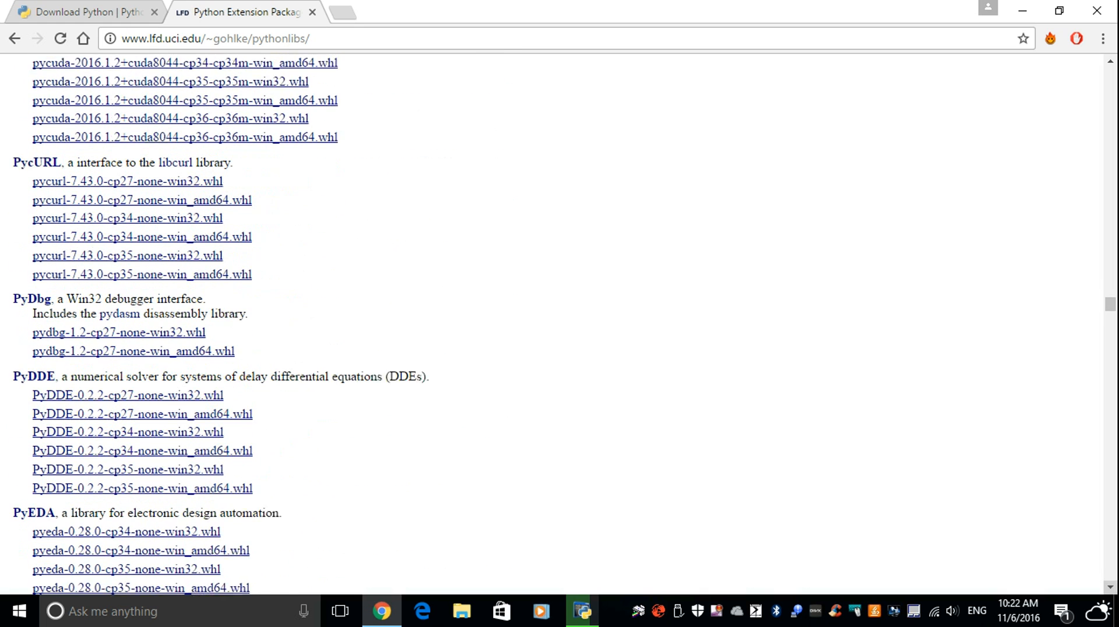
scroll(down, 3)
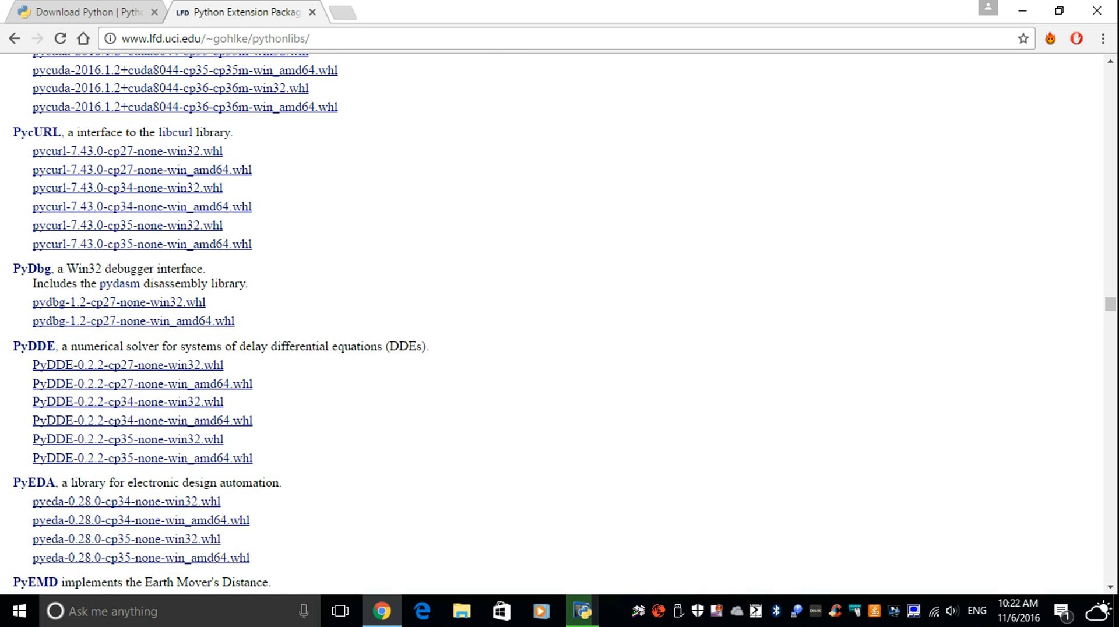
scroll(down, 3)
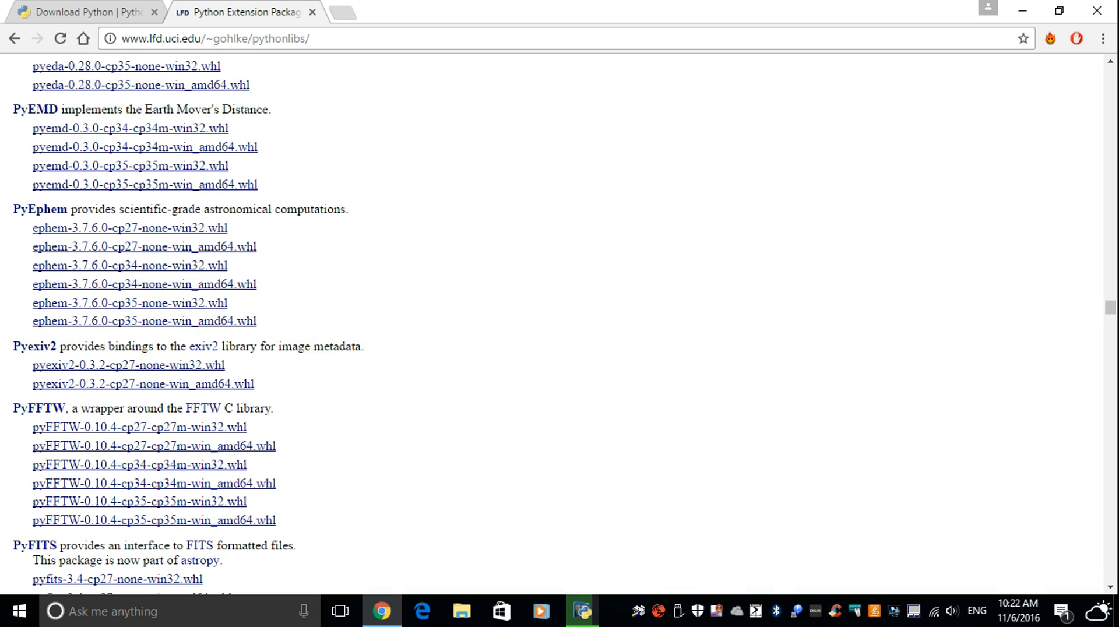
scroll(down, 3)
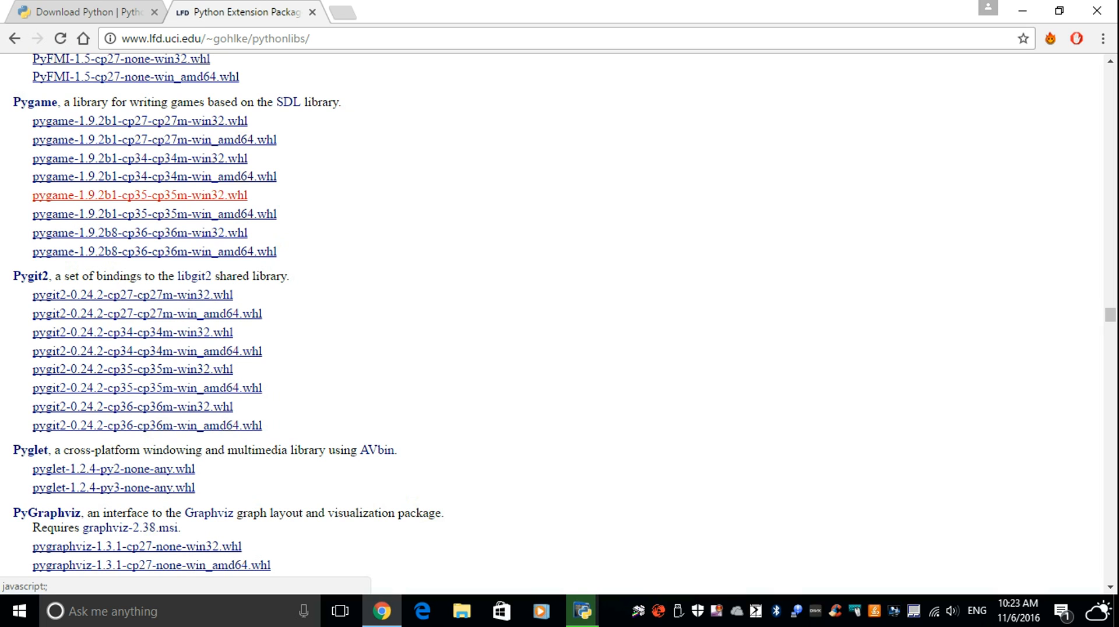
- Download the Pygame 32-bit Python 3.5 wheel, then close the finished Python 3.5.2 installer
click(140, 194)
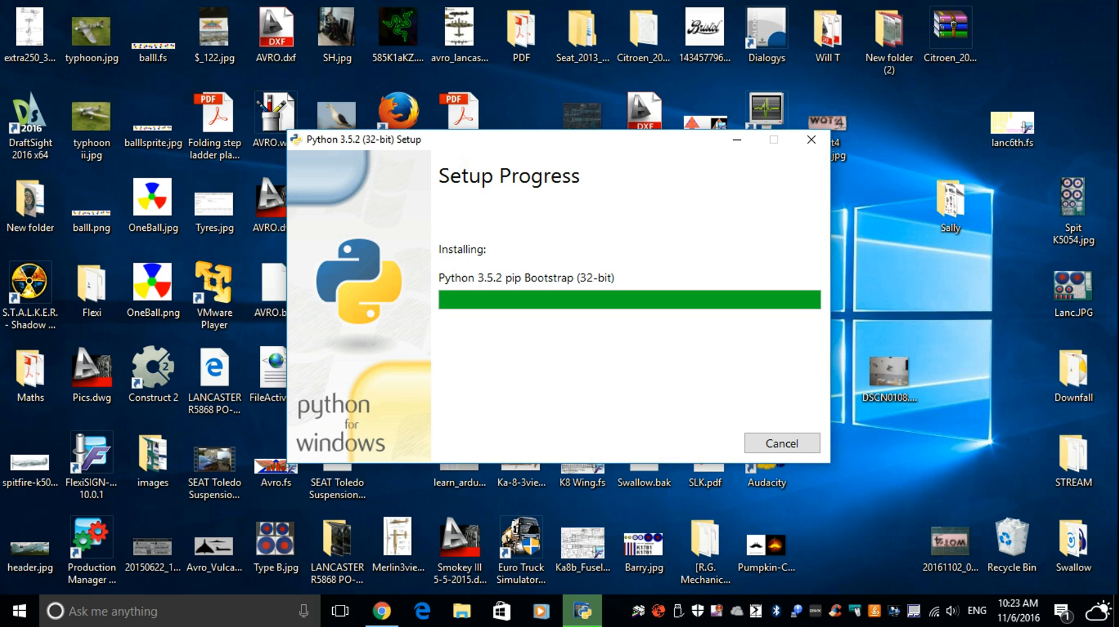
click(460, 549)
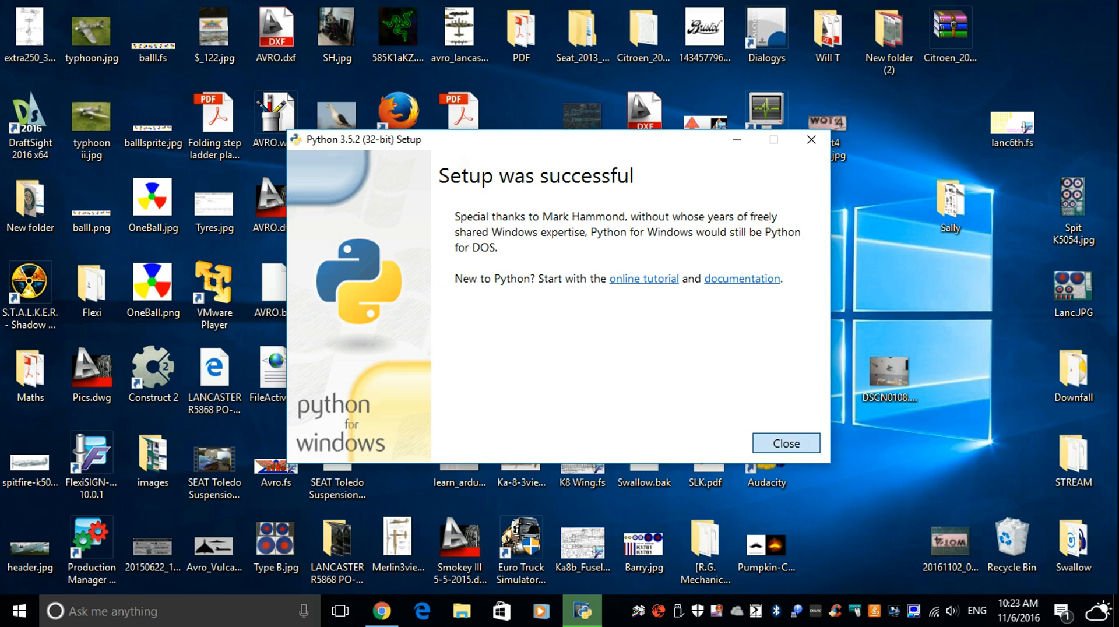
click(785, 441)
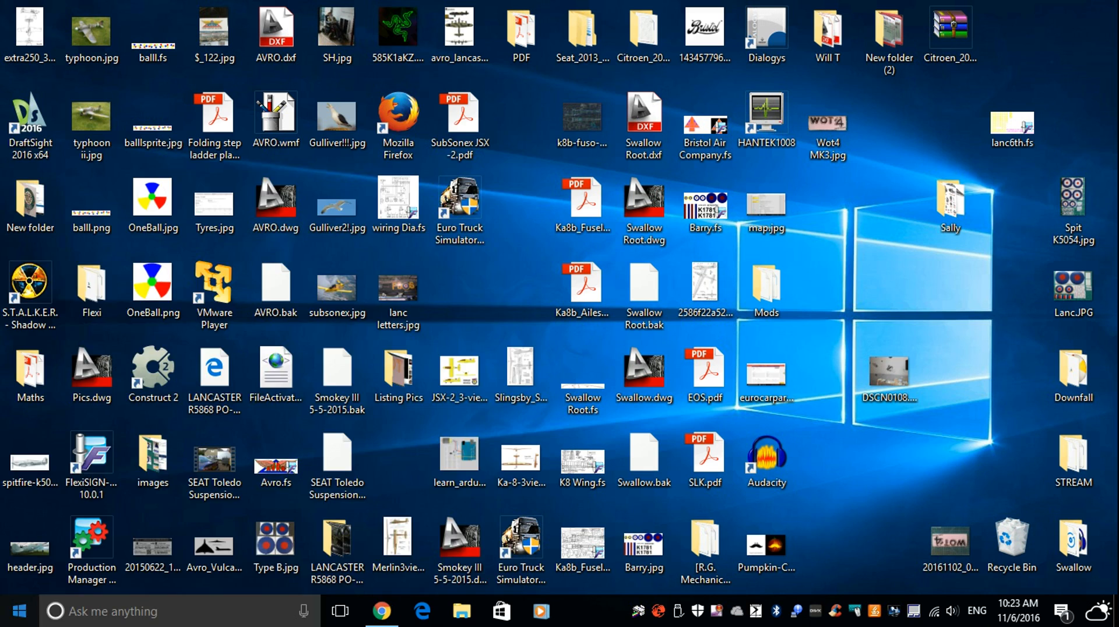
click(17, 611)
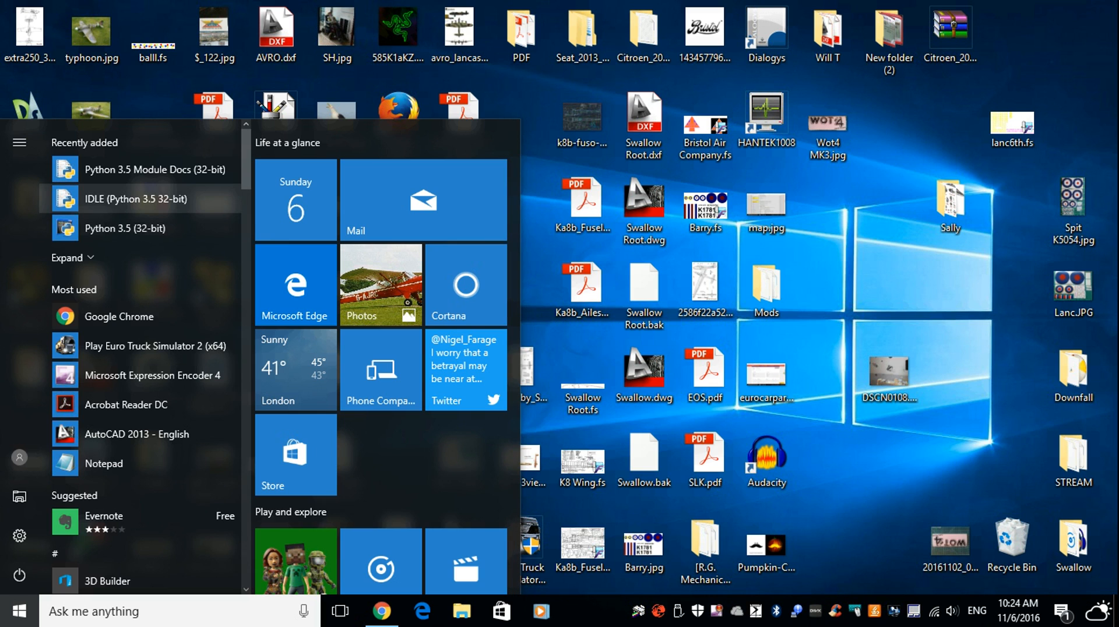
click(18, 612)
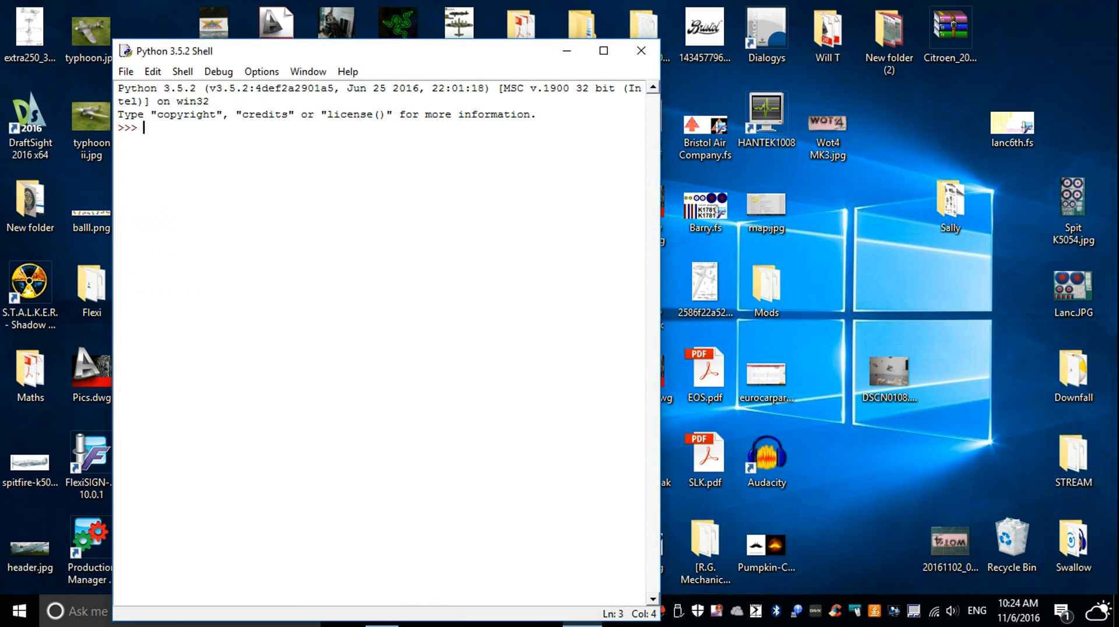
text(impo)
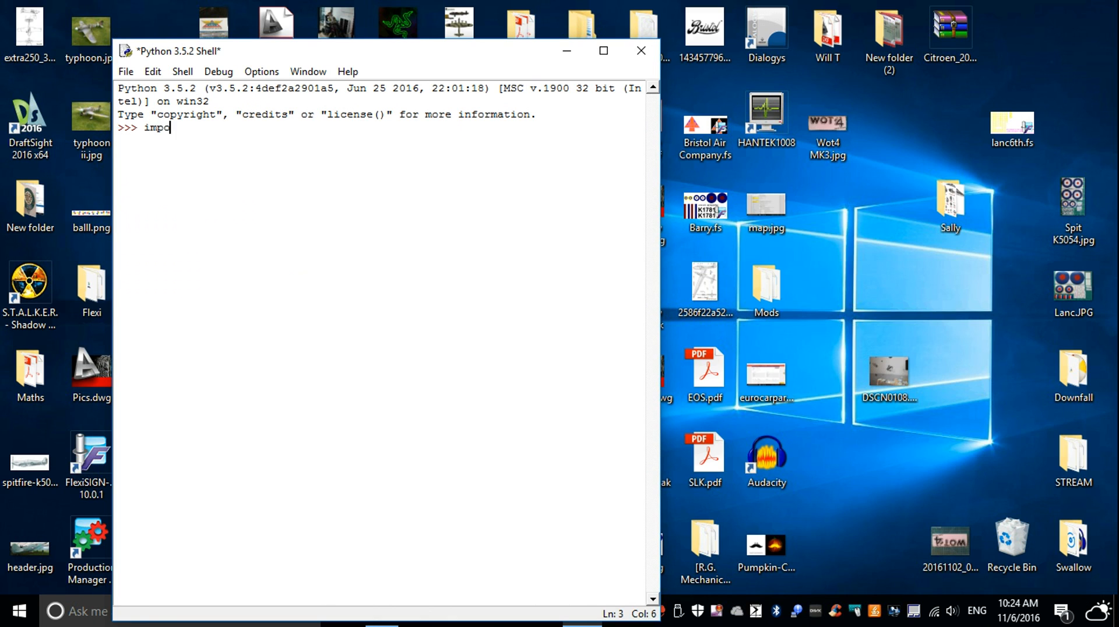
text(rt py)
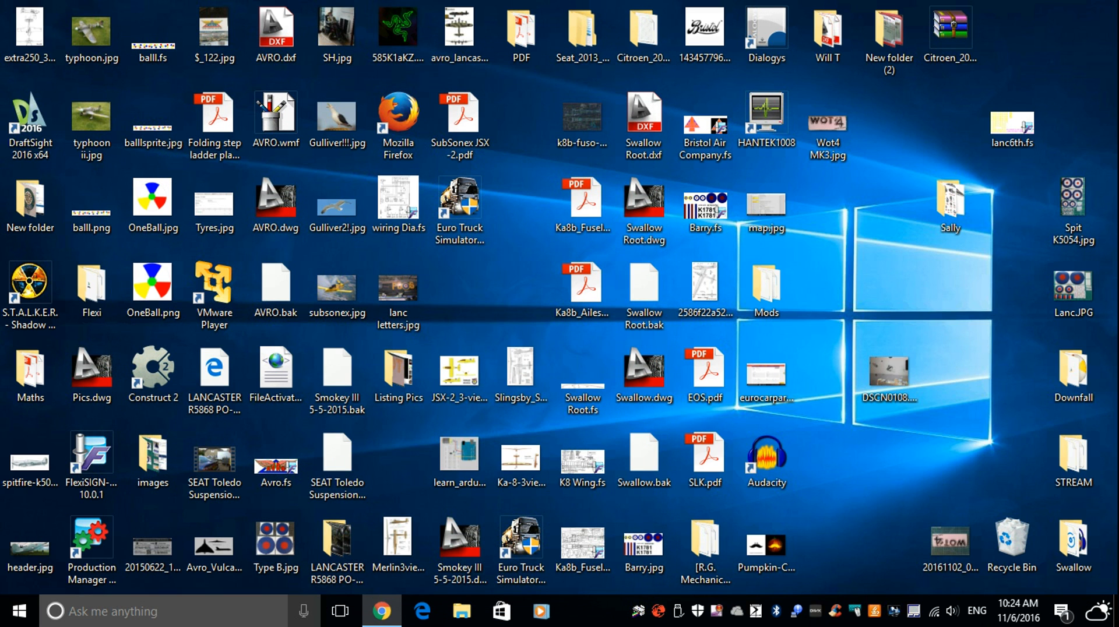
- Browse Local Disk (C:) in File Explorer and search it for python
click(336, 463)
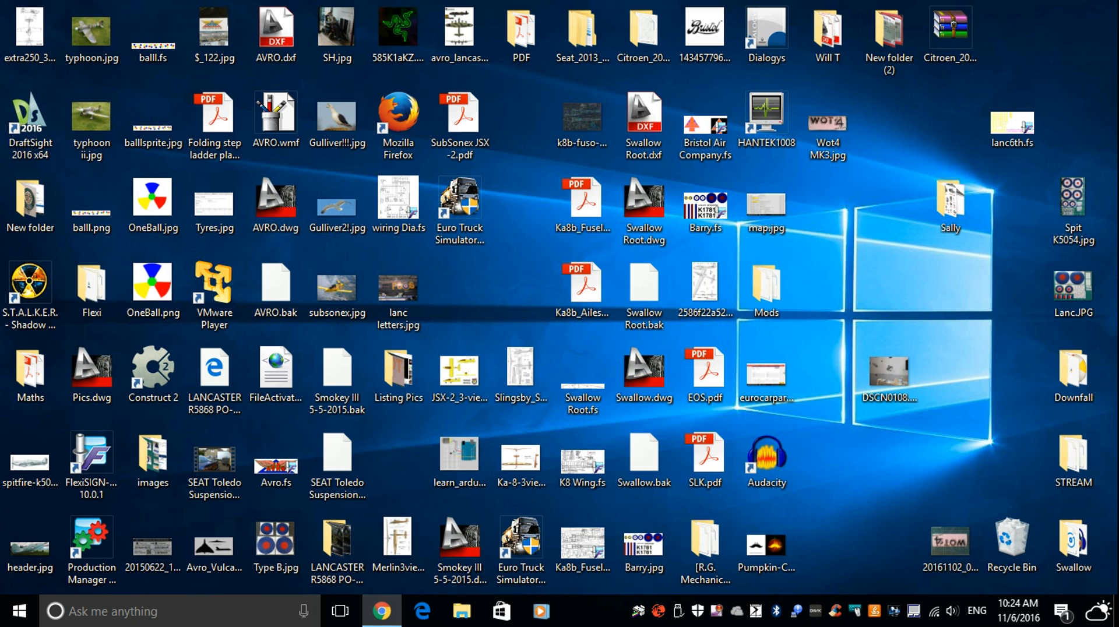
click(461, 611)
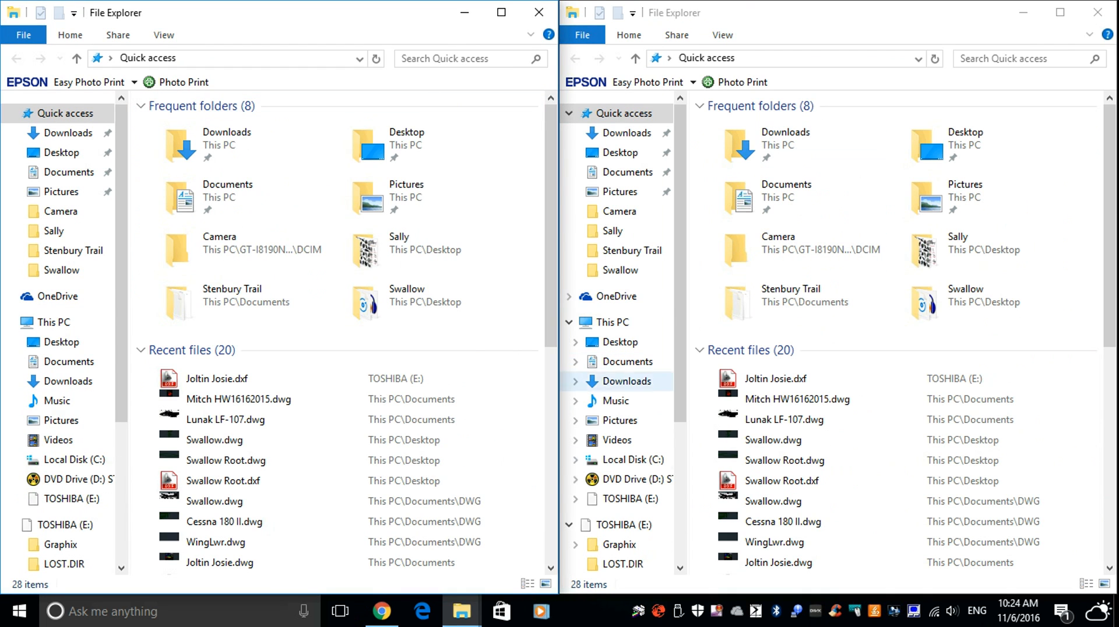
click(631, 460)
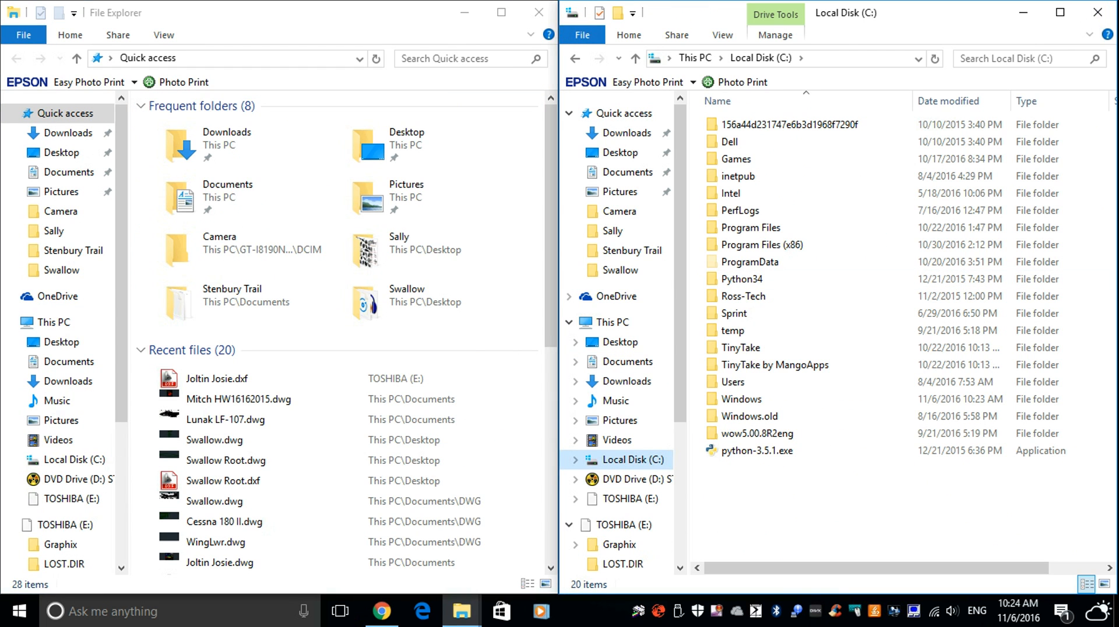
text(p)
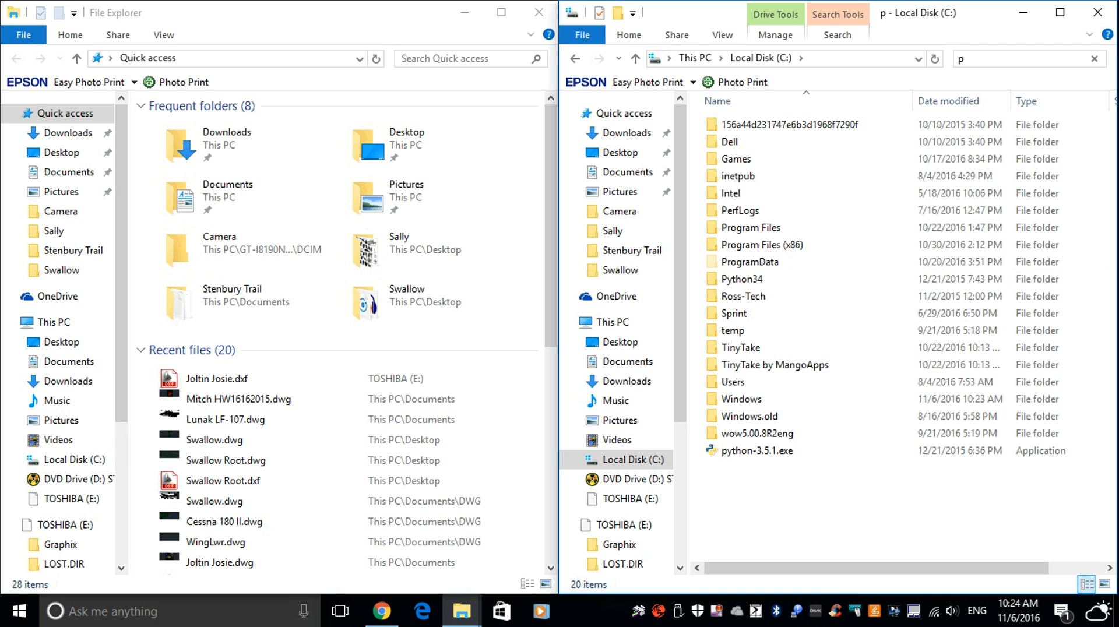
text(ython)
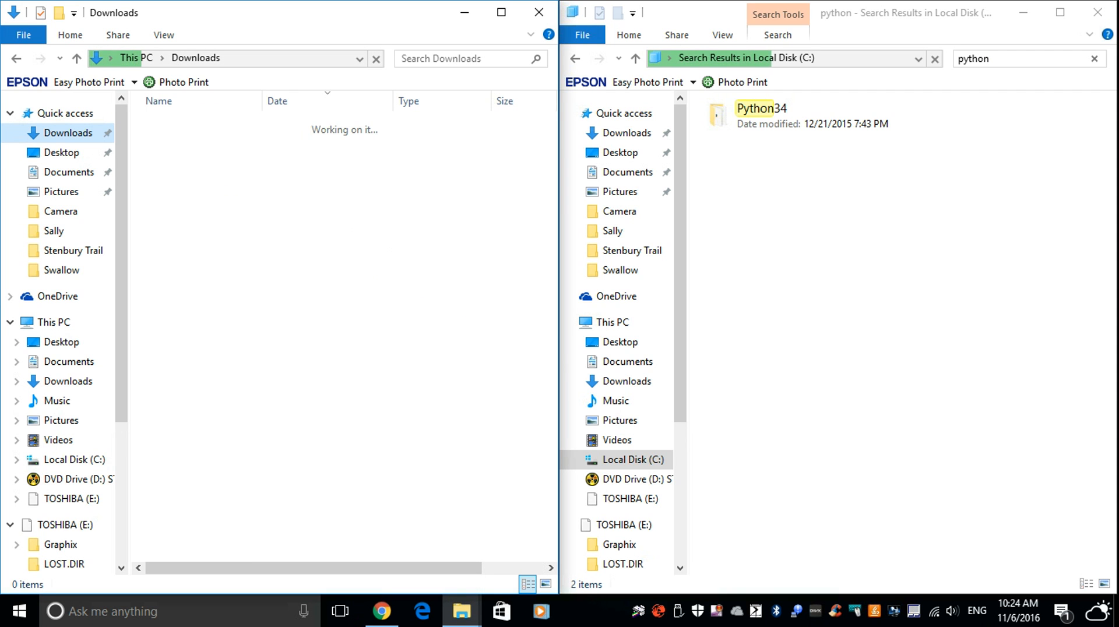
- Look inside the Python 3.5 folder from the results, then search C: for python again
click(380, 611)
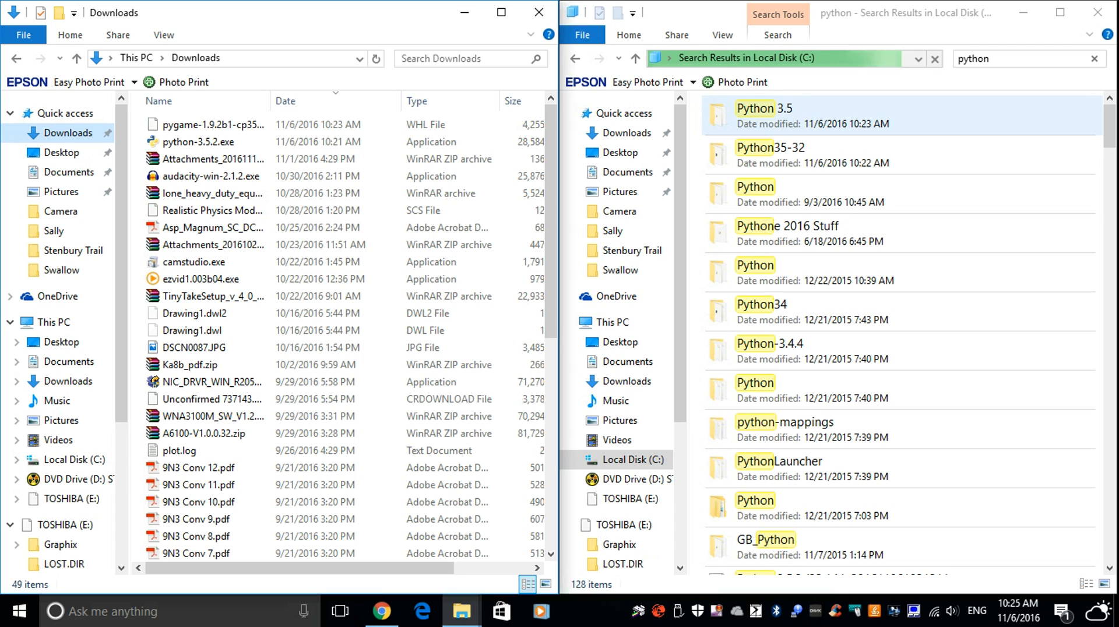
click(769, 155)
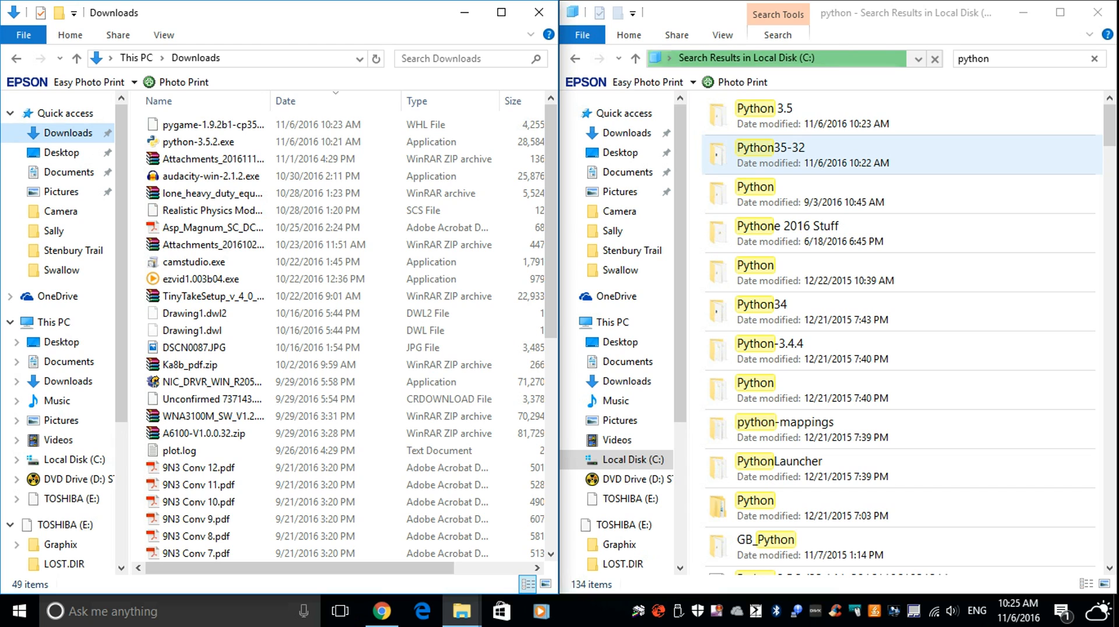
click(767, 116)
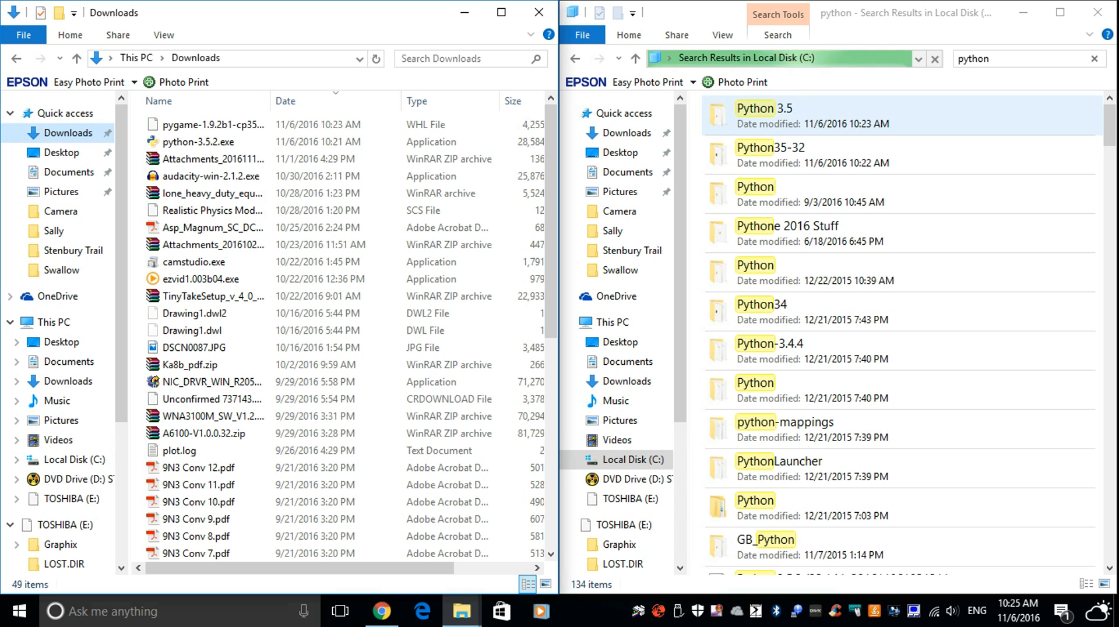
double_click(765, 107)
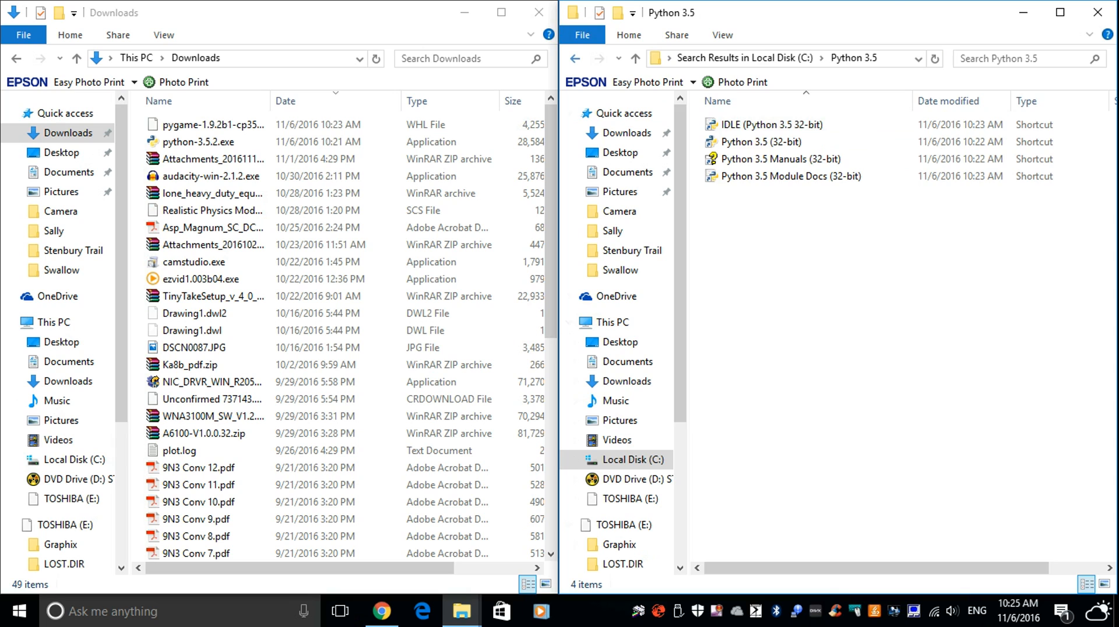
text(python)
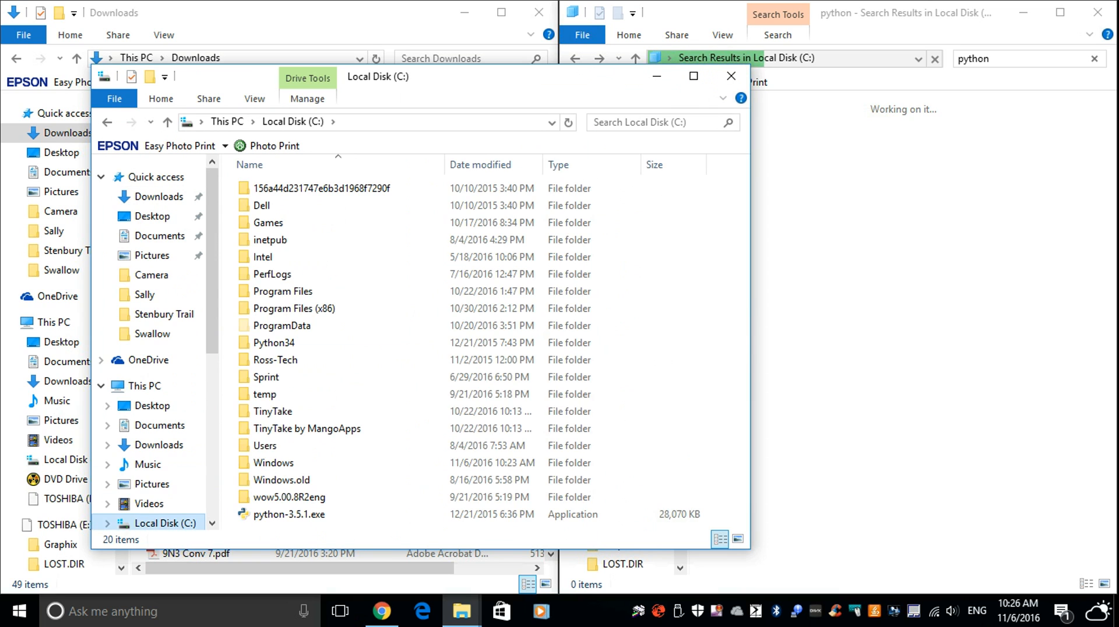
- Browse into Users, the profile folder, AppData and Local on the C: drive
double_click(264, 446)
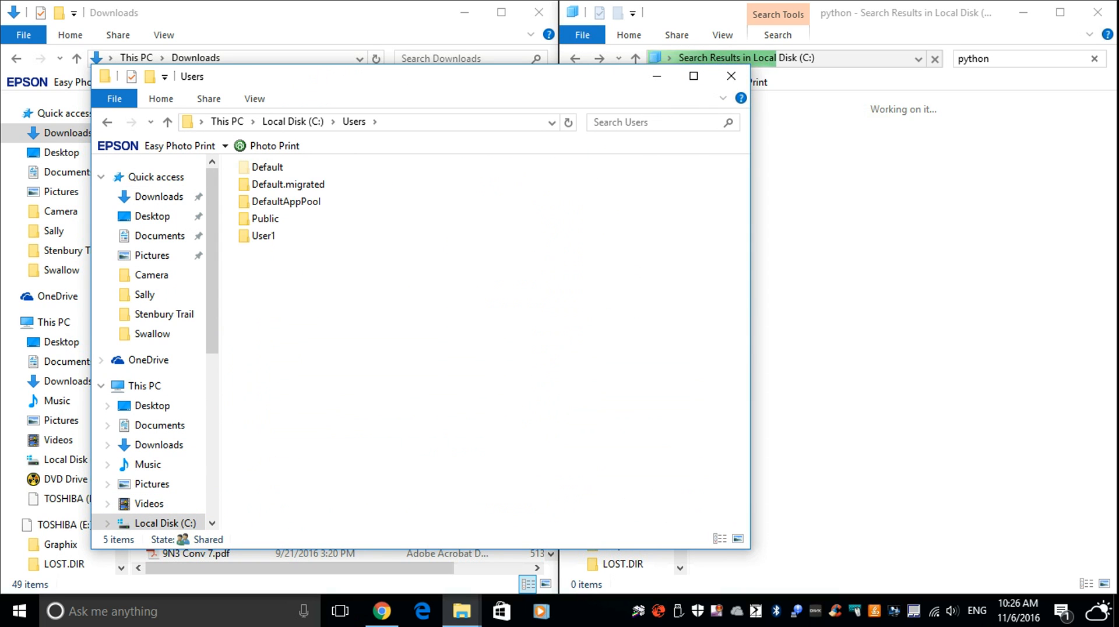
click(265, 218)
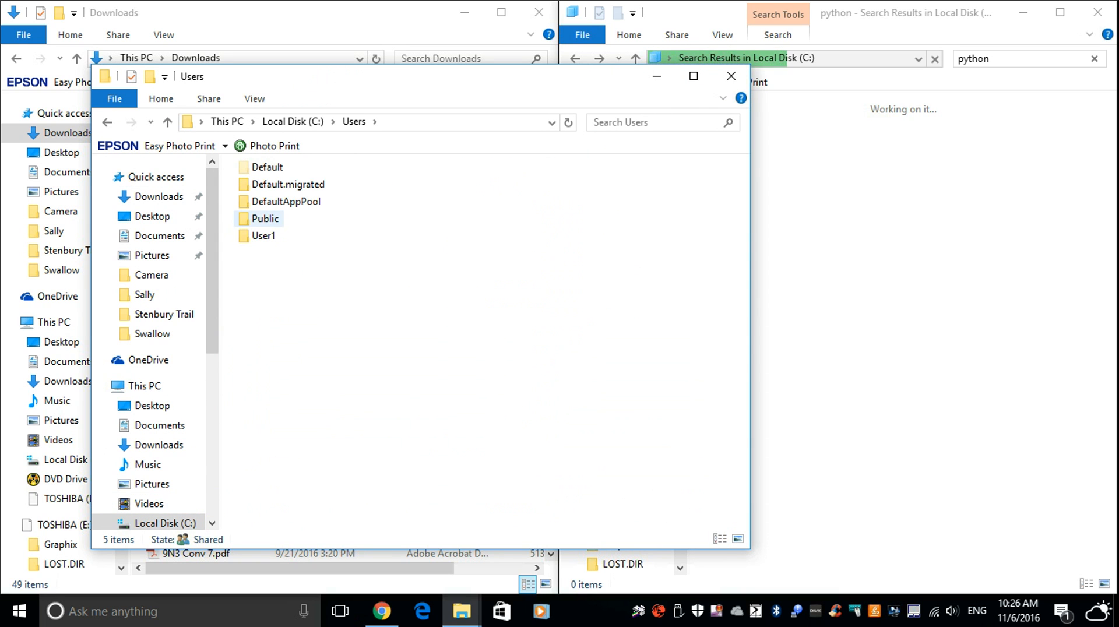
double_click(266, 234)
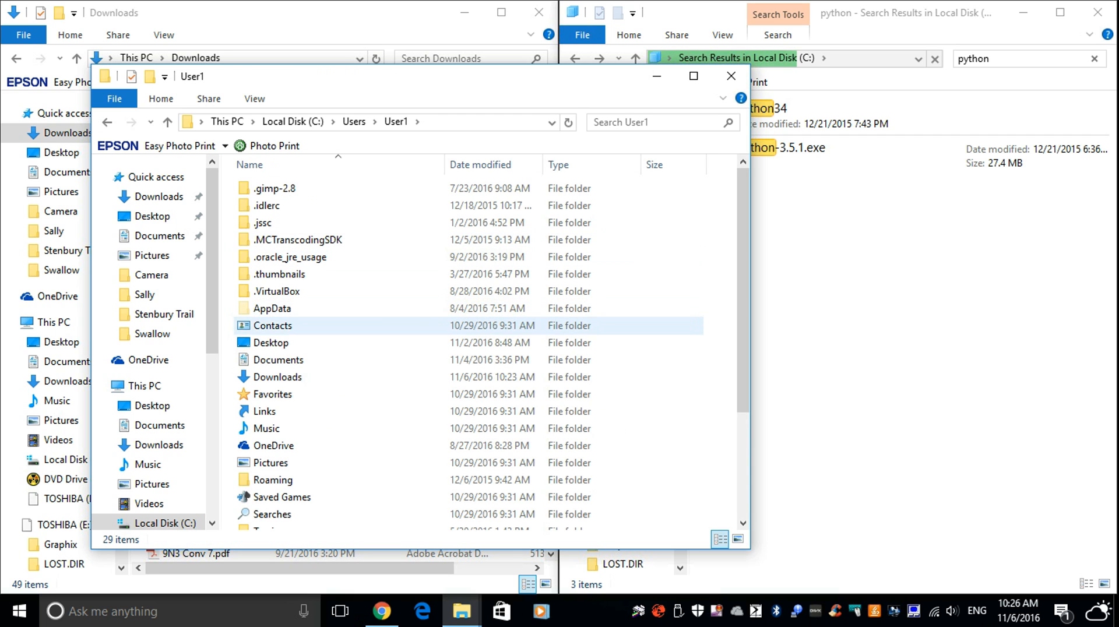
double_click(272, 308)
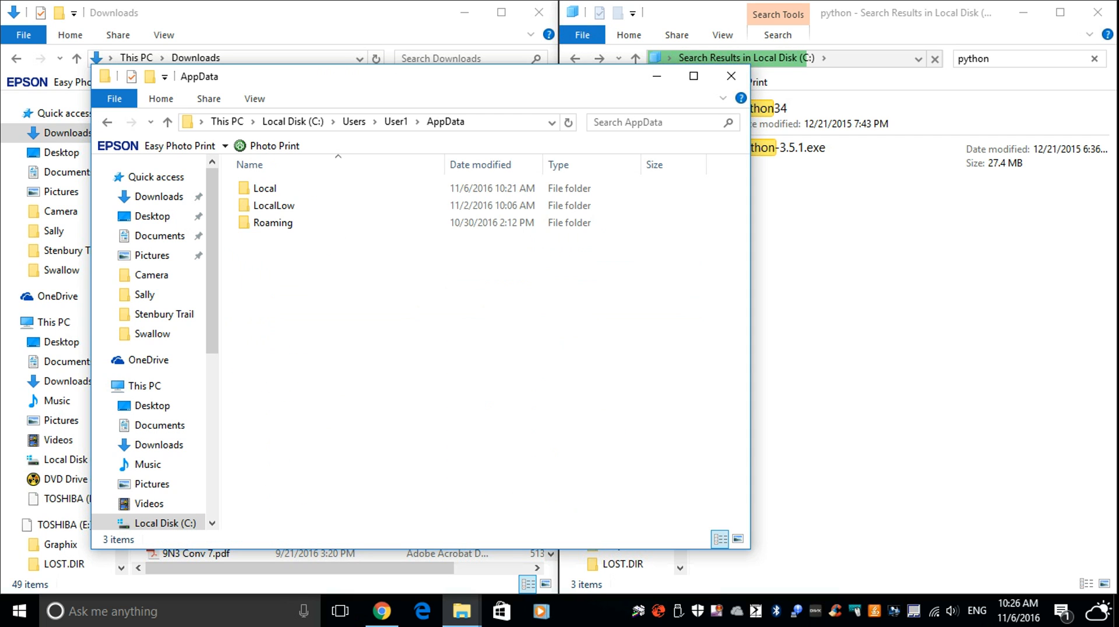
click(265, 188)
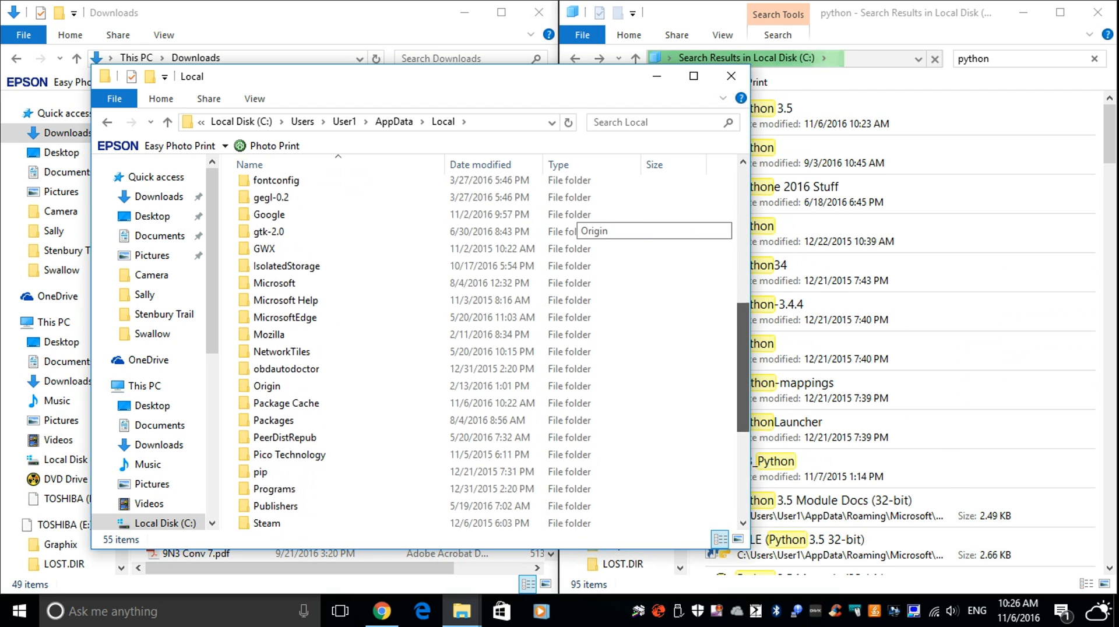
scroll(down, 3)
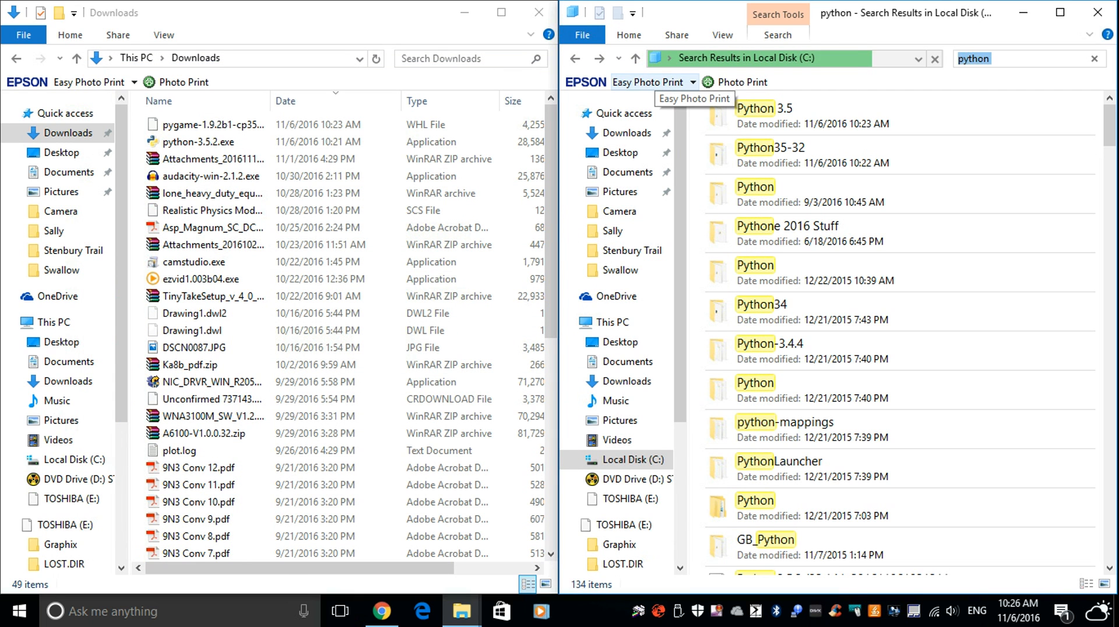
- Enter Python35-32\Scripts and move pygame-1.9.2b1-cp35-cp35m-win32.whl there from Downloads
click(769, 154)
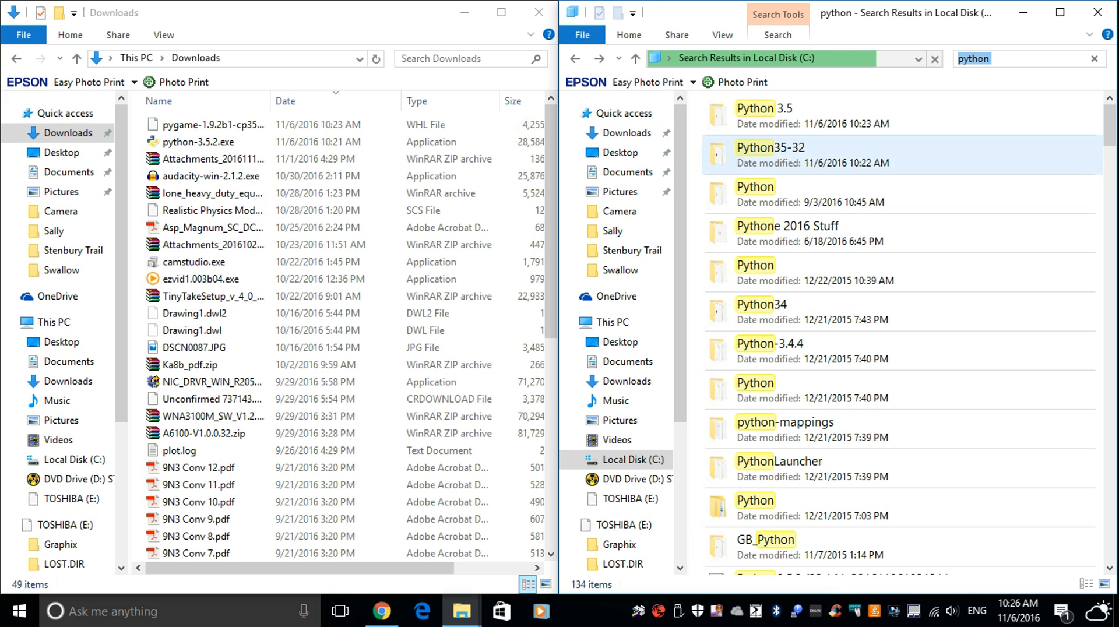
double_click(769, 153)
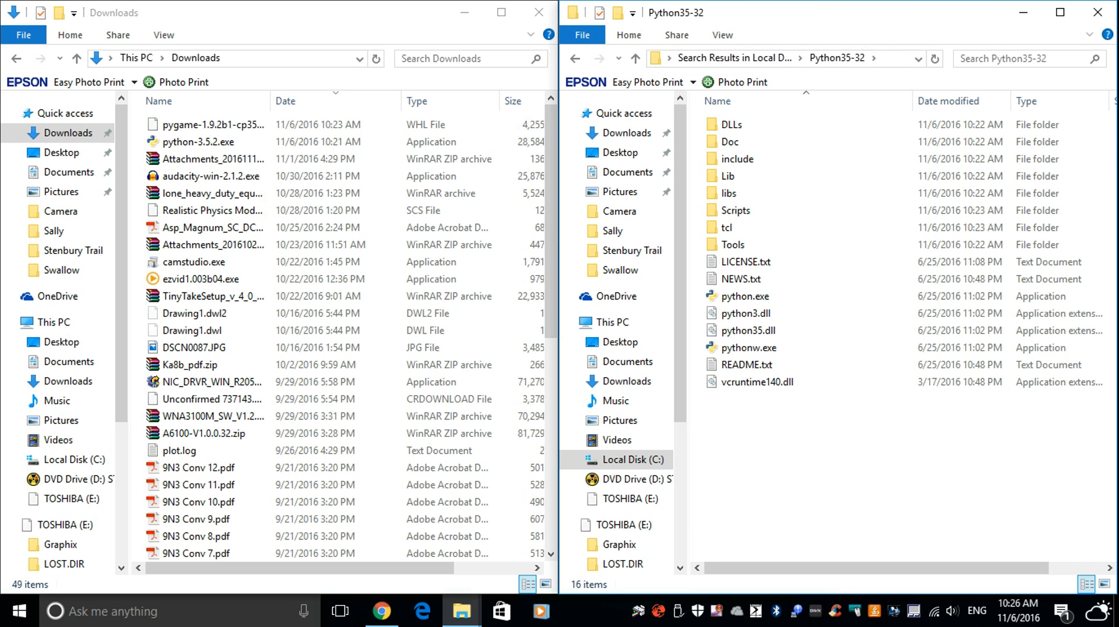
click(725, 176)
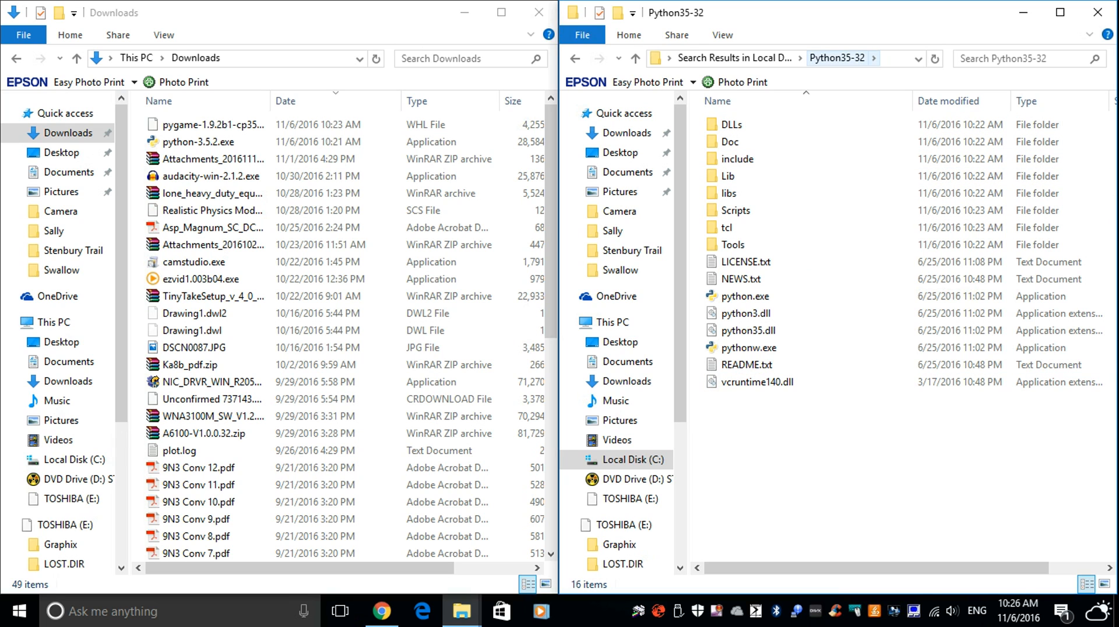
click(734, 210)
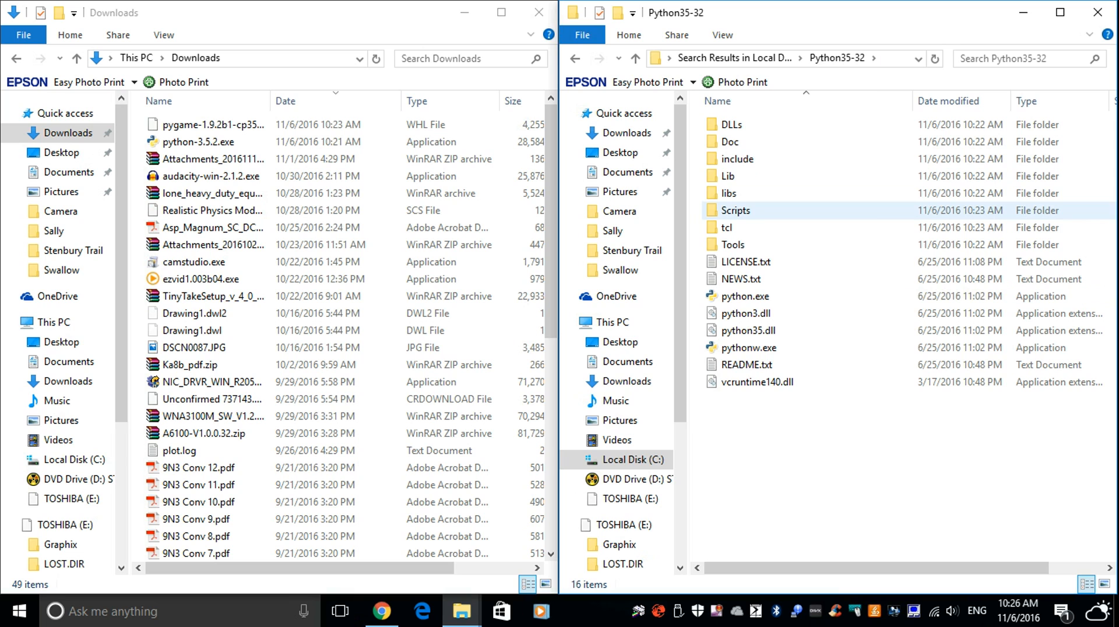
mouse_move(735, 210)
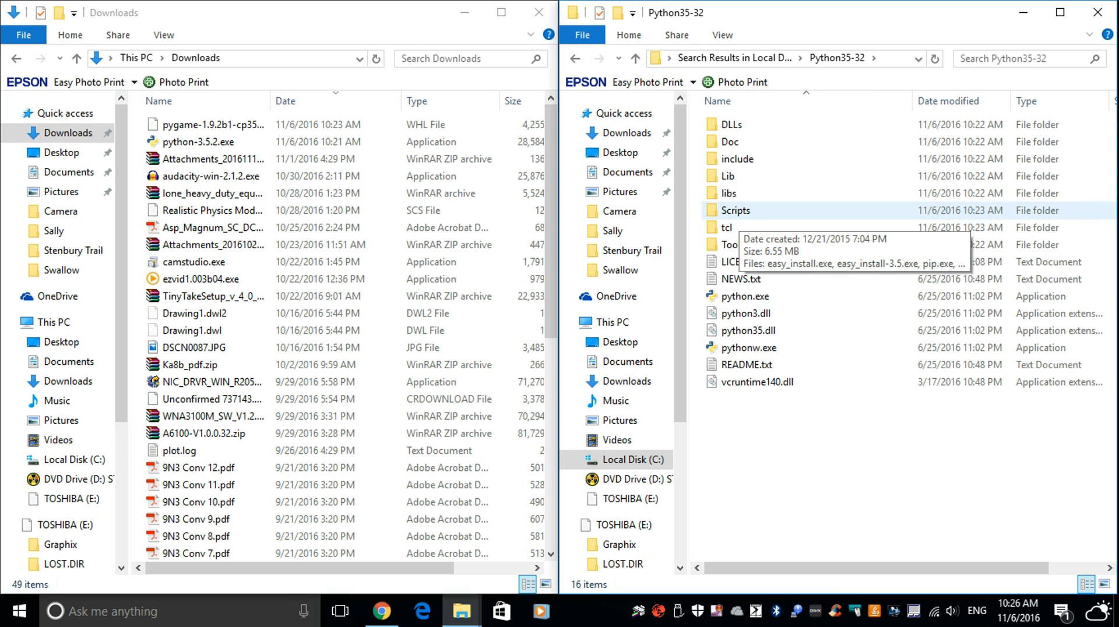
double_click(733, 210)
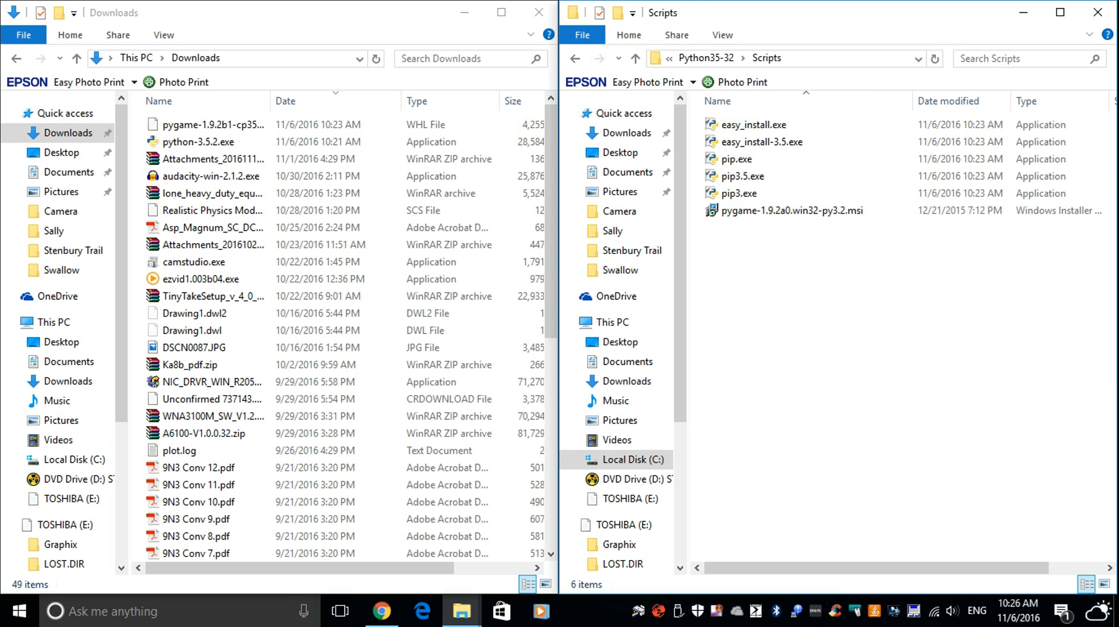
click(208, 124)
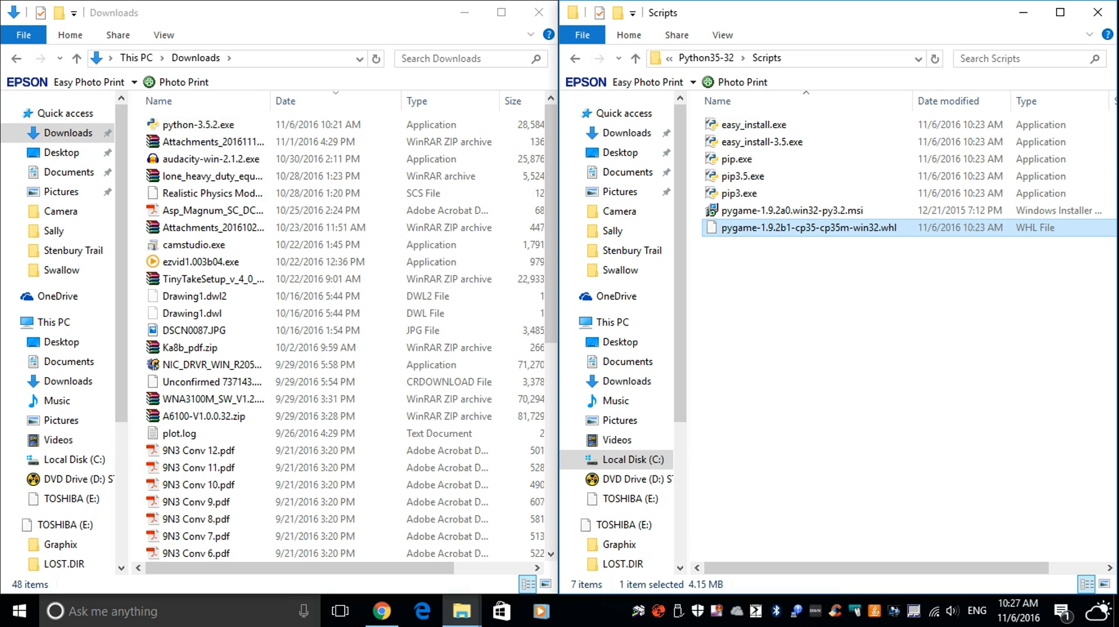
- Delete the stray .rar archive and open a command window at the Scripts folder
right_click(805, 227)
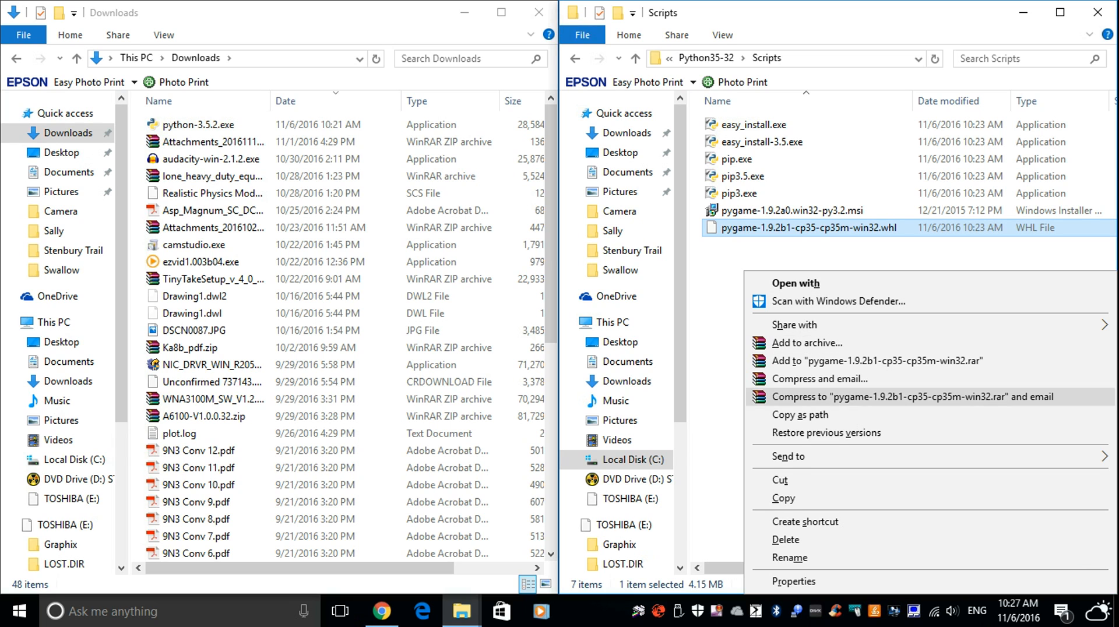
mouse_move(782, 498)
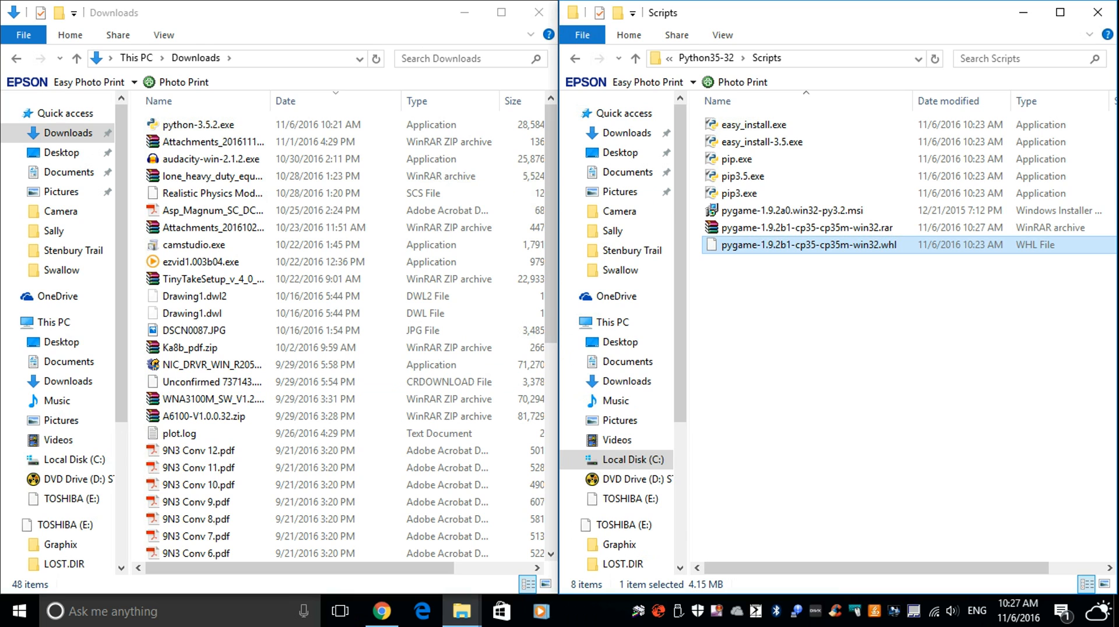
click(807, 227)
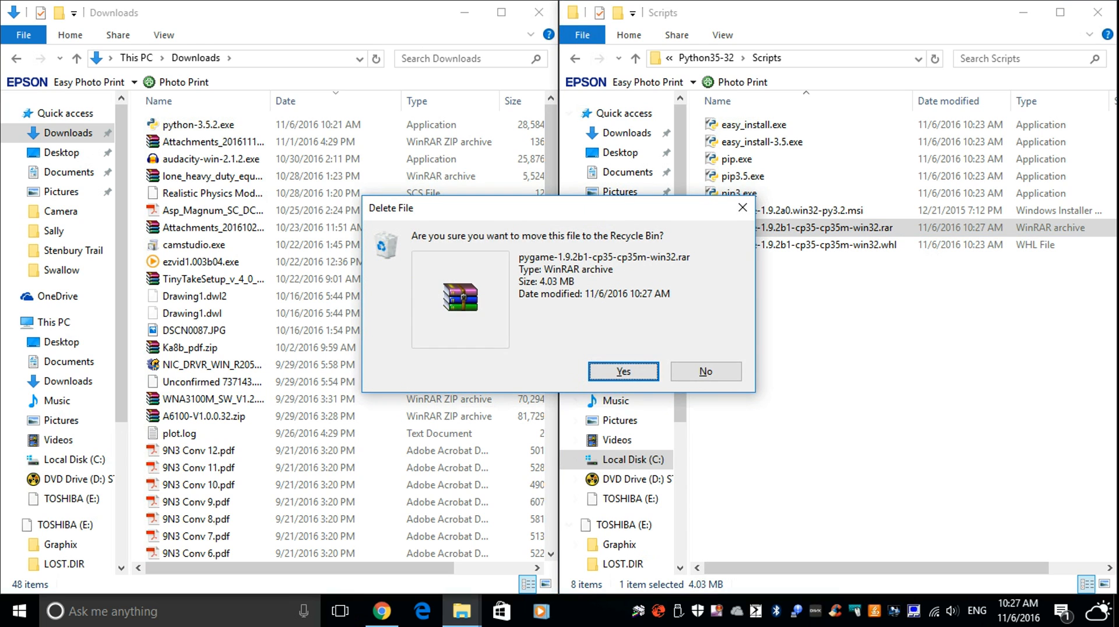
click(623, 371)
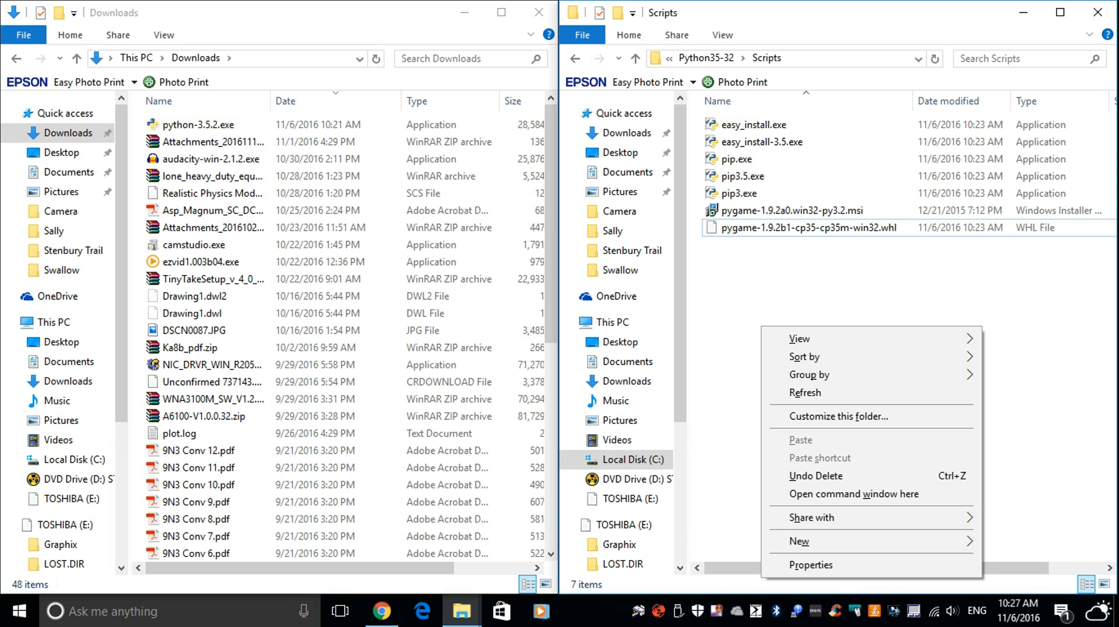
click(851, 494)
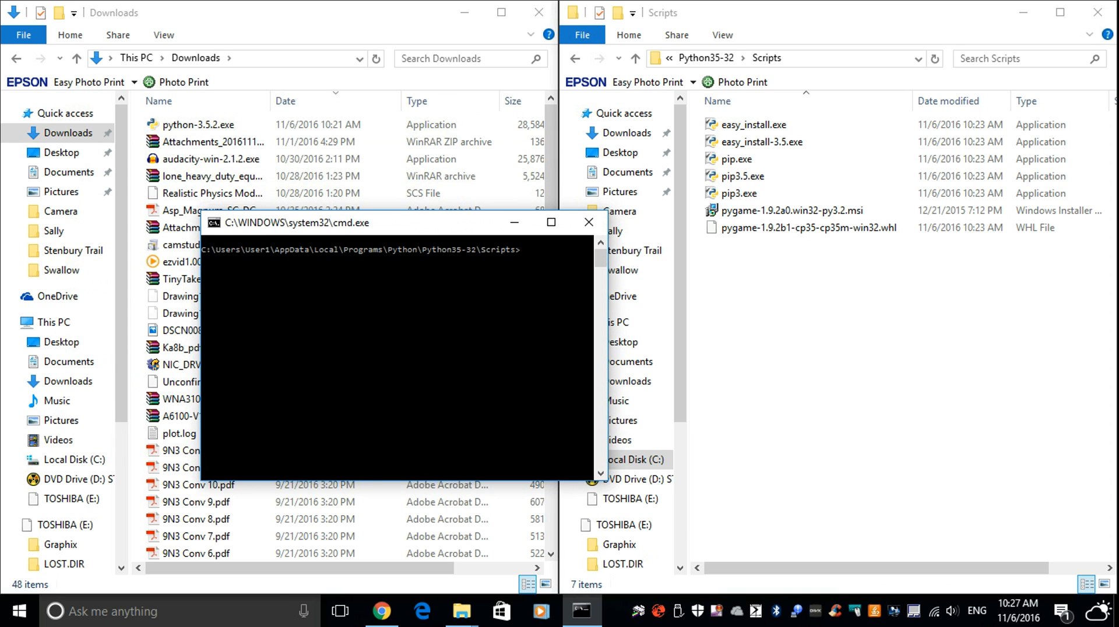
- Run 'pip3 install pygame-1.9.2b1-cp35-cp35m-win32.whl' until pygame reports successfully installed
text(pip3 install p)
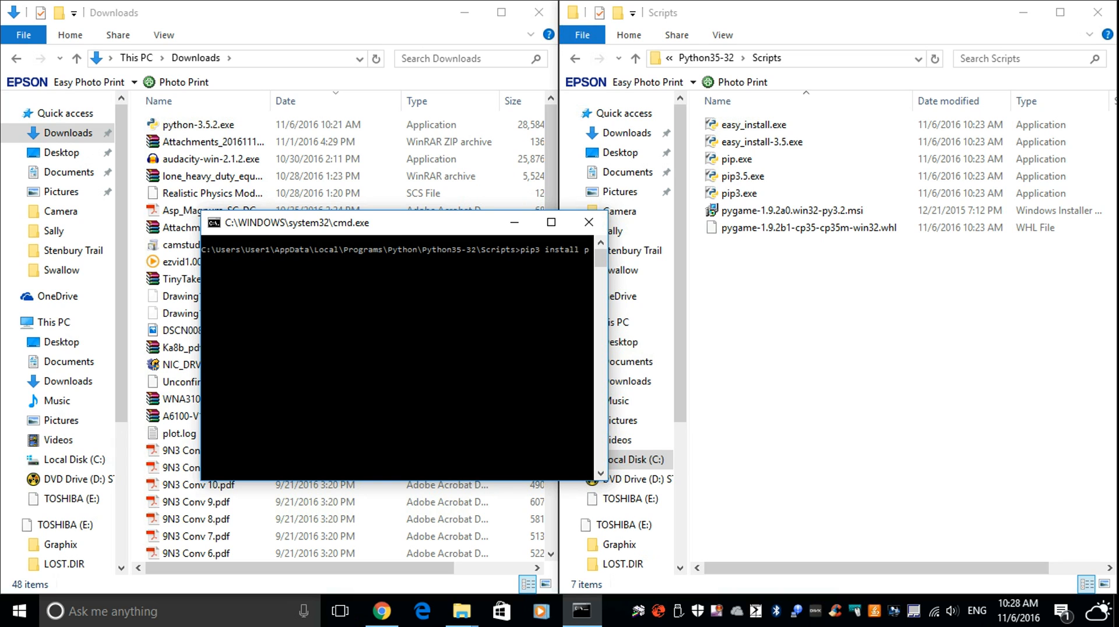
text(ygame)
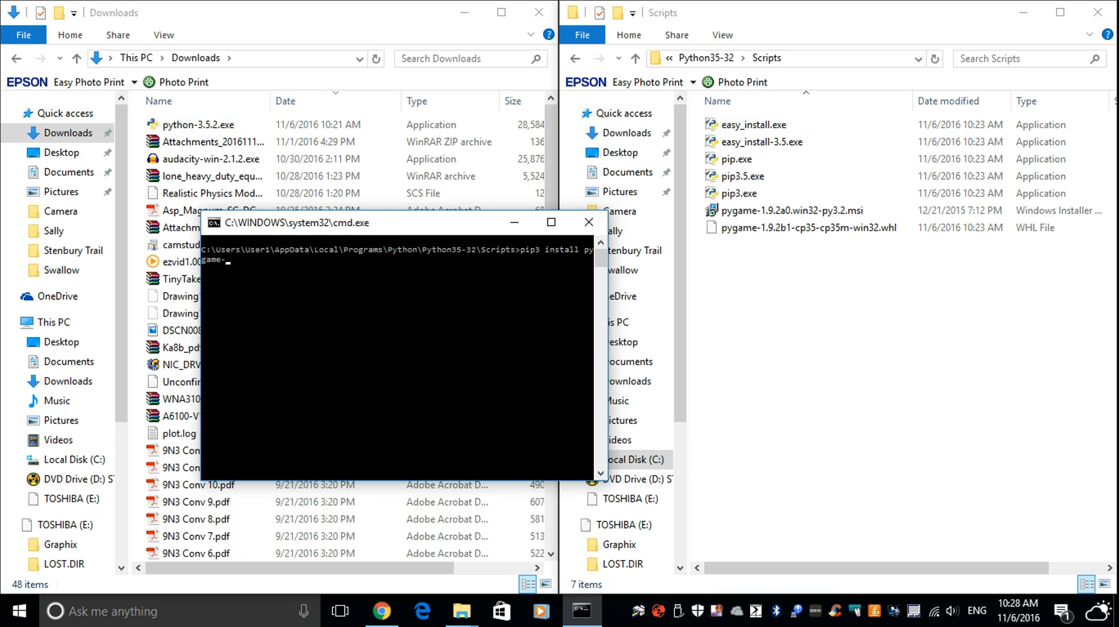
text(-1)
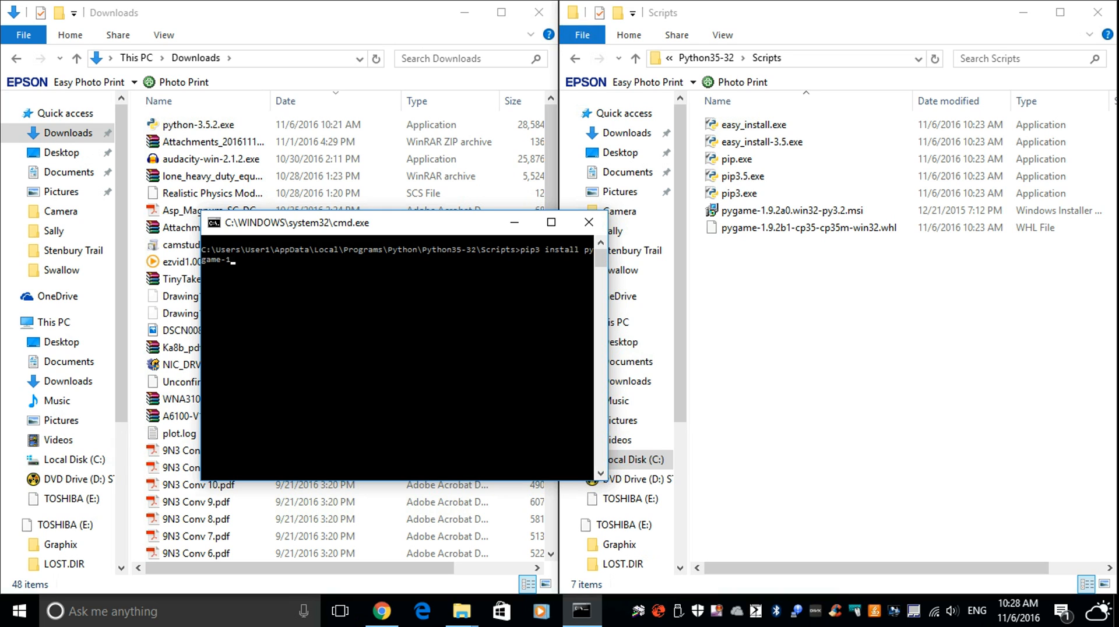
text(.9.)
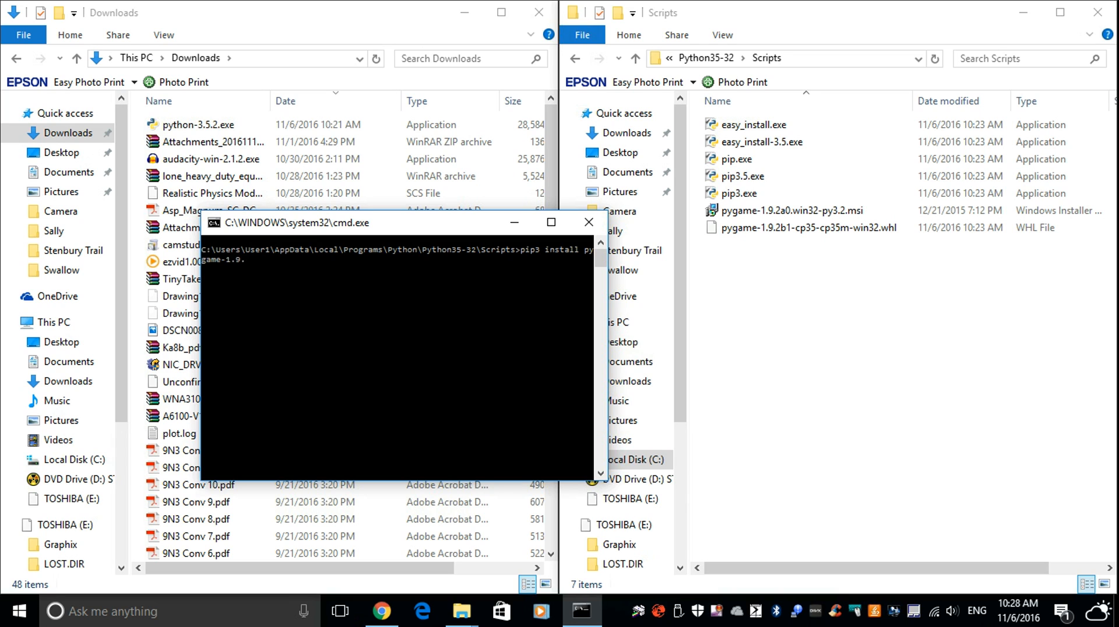
text(2b1-)
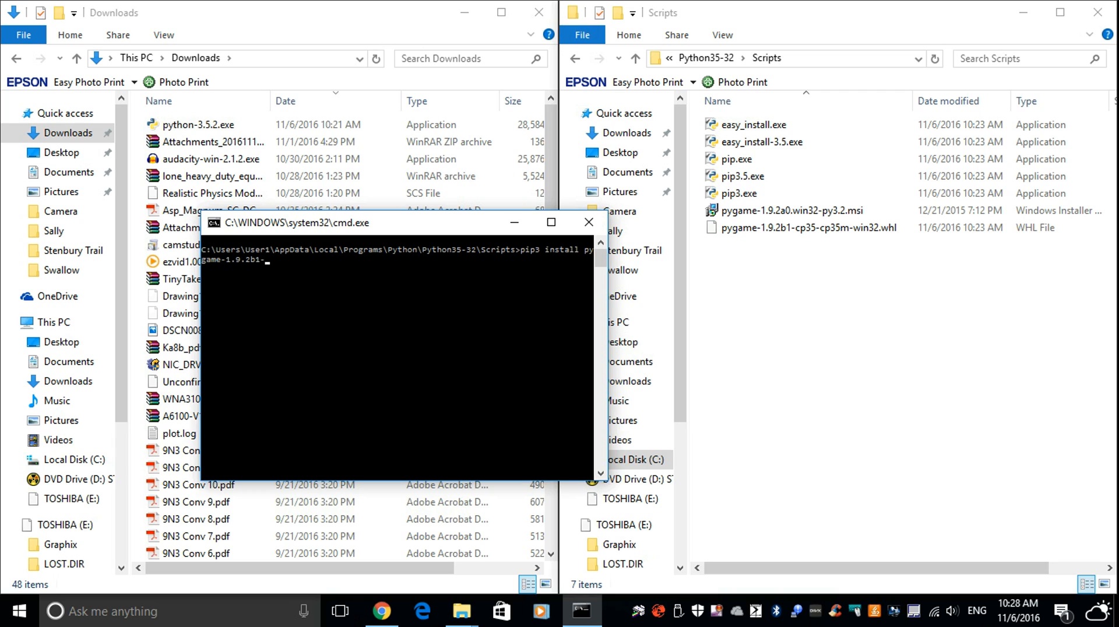
text(cp35-c)
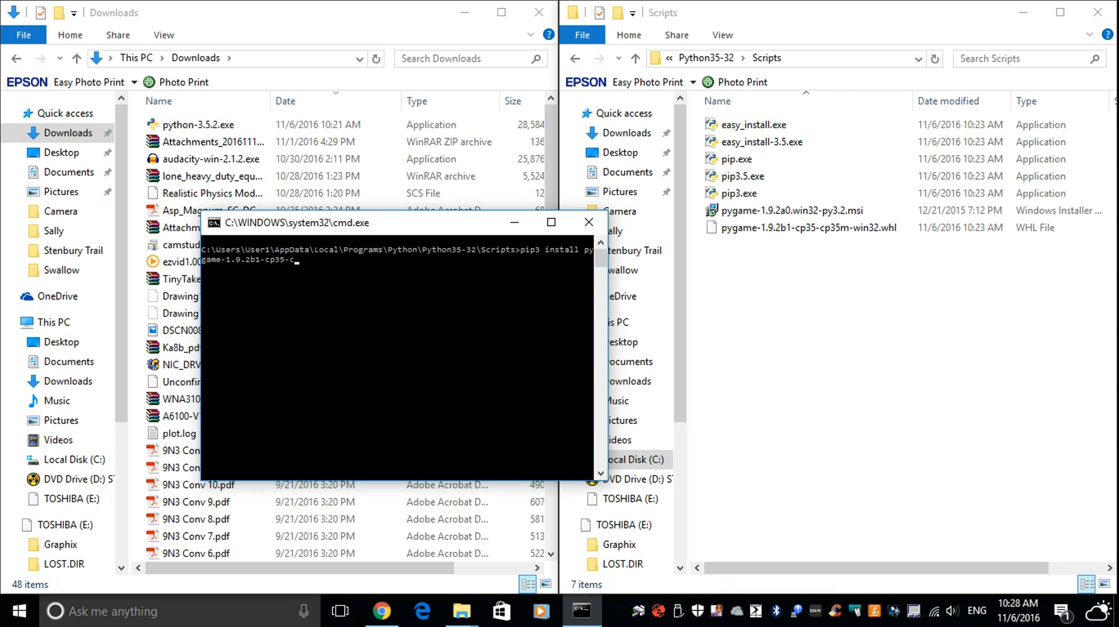
text(p35m-)
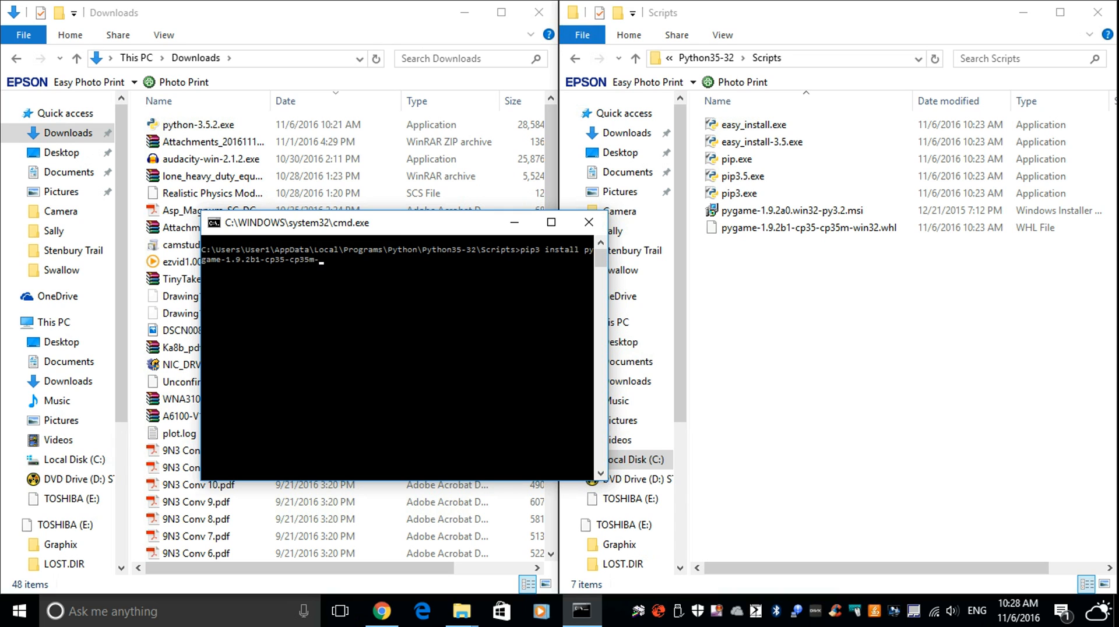
text(win)
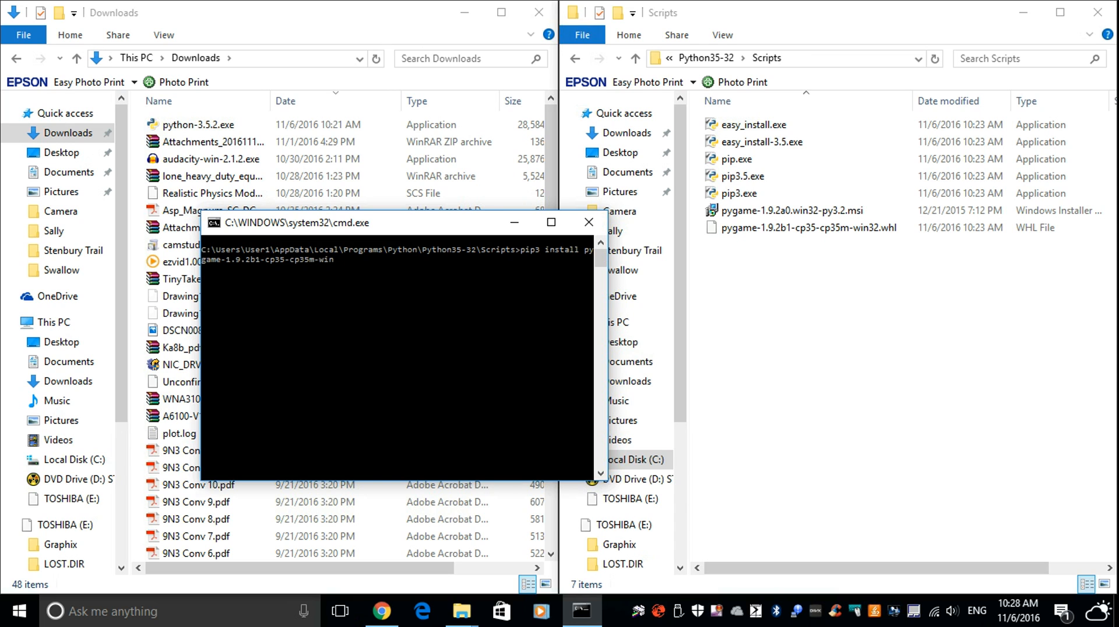
text(32.whl)
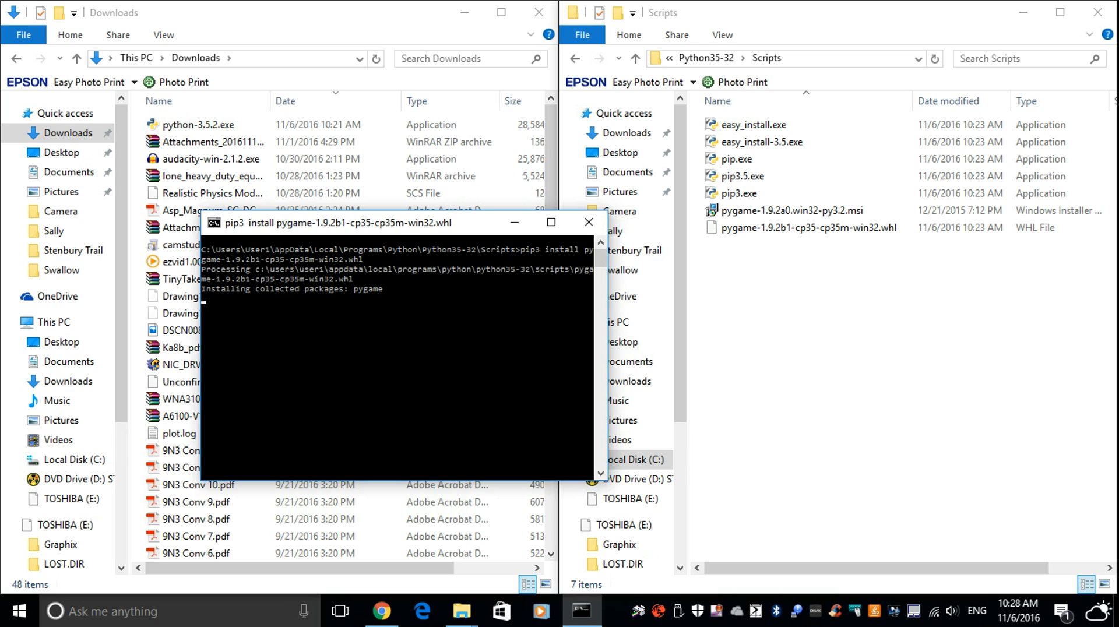
click(807, 227)
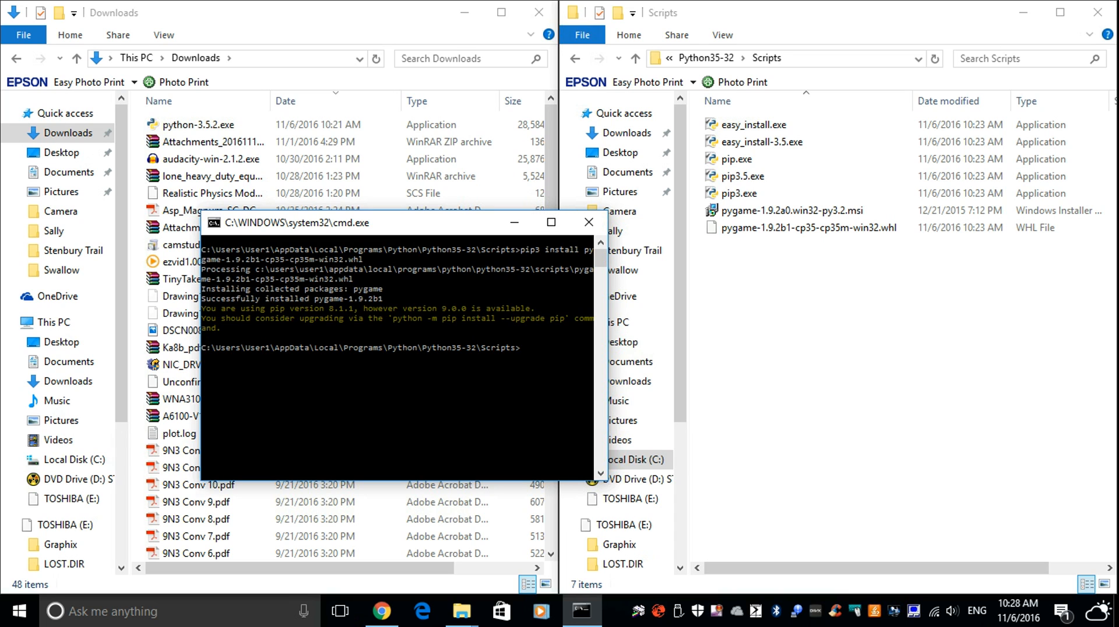
- Minimize all windows to reveal the desktop
click(588, 221)
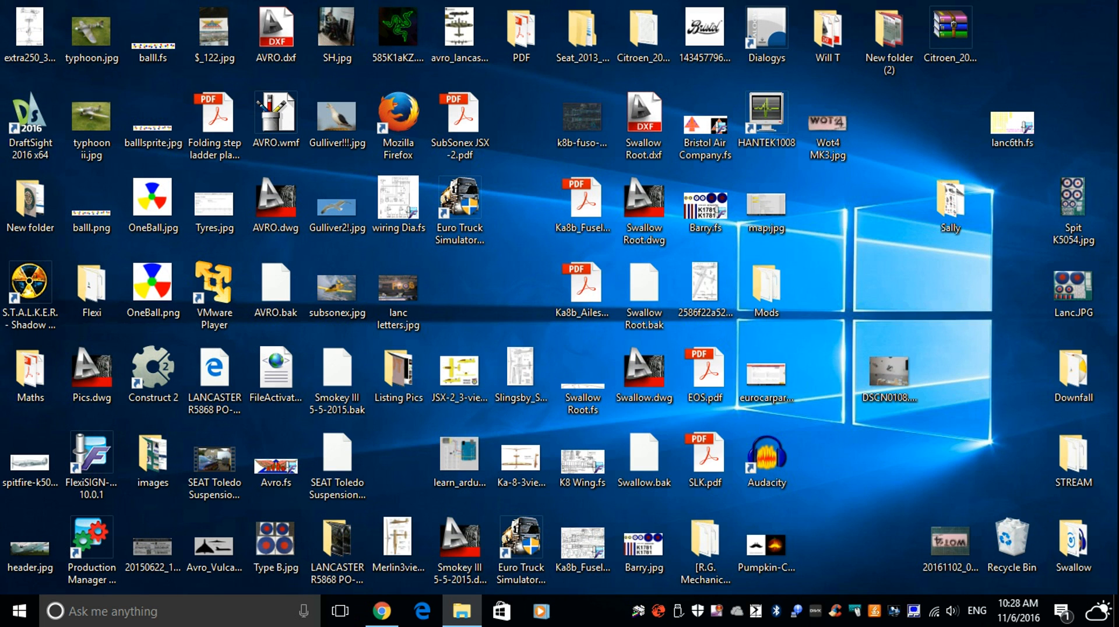
- Start the Python 3.5.2 IDLE shell and enter 'import pygame' at the prompt
click(19, 610)
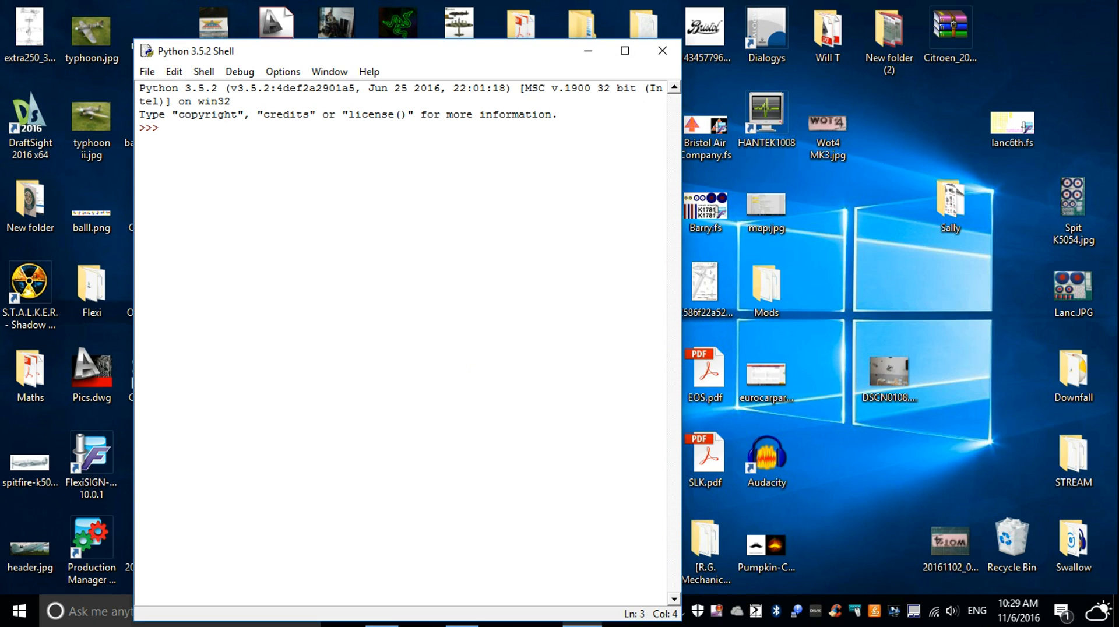
text(import)
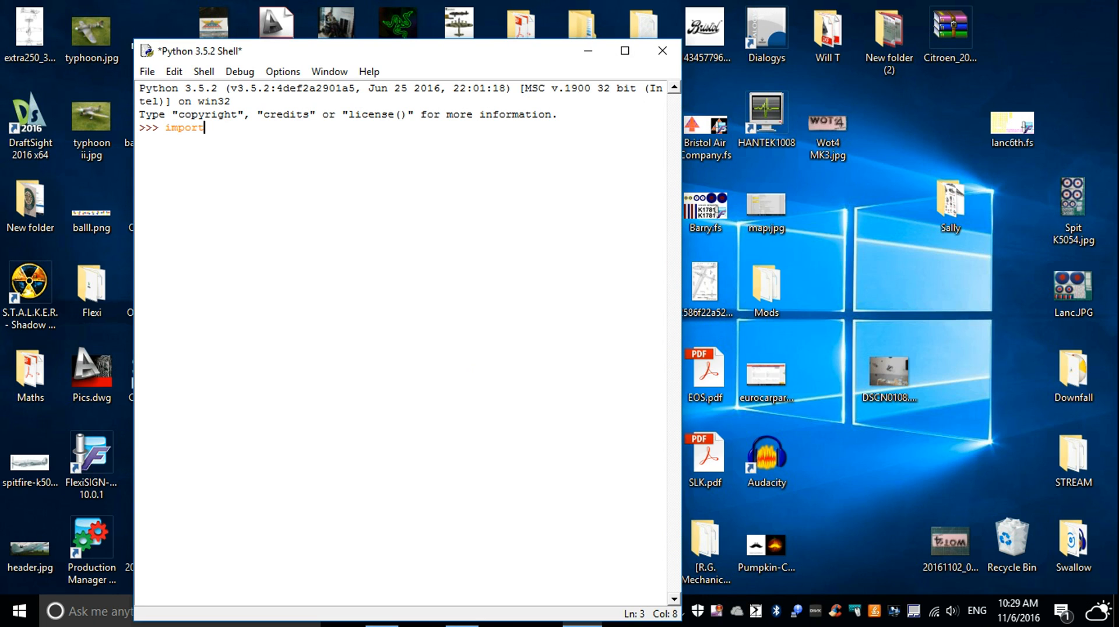
text(pyga)
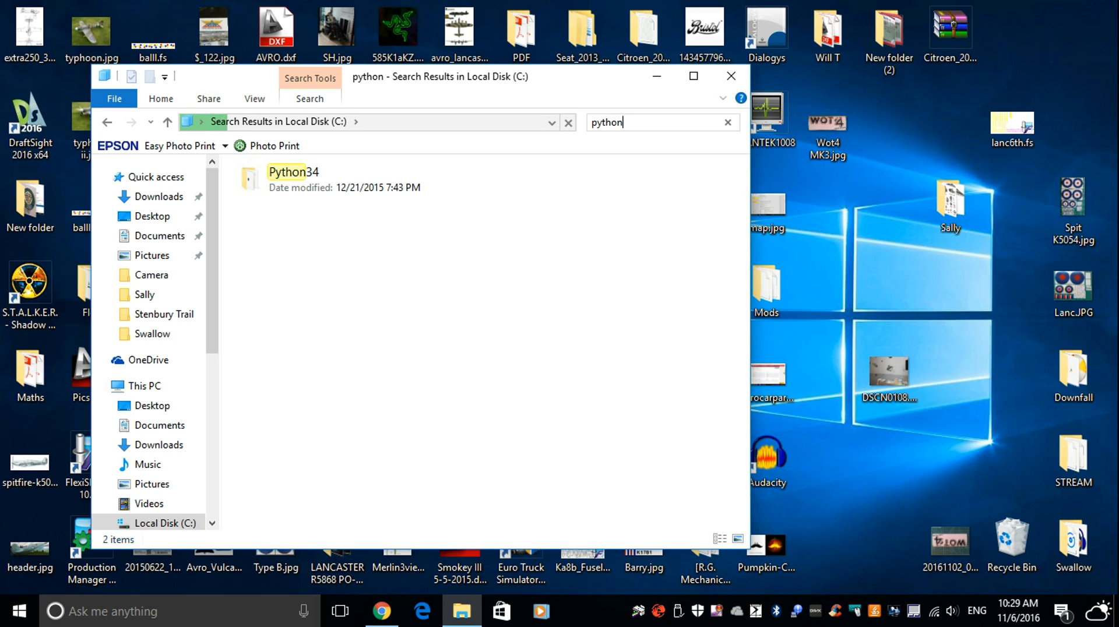
- Search Local Disk (C:) for python and select the Python34 folder in the results
click(293, 179)
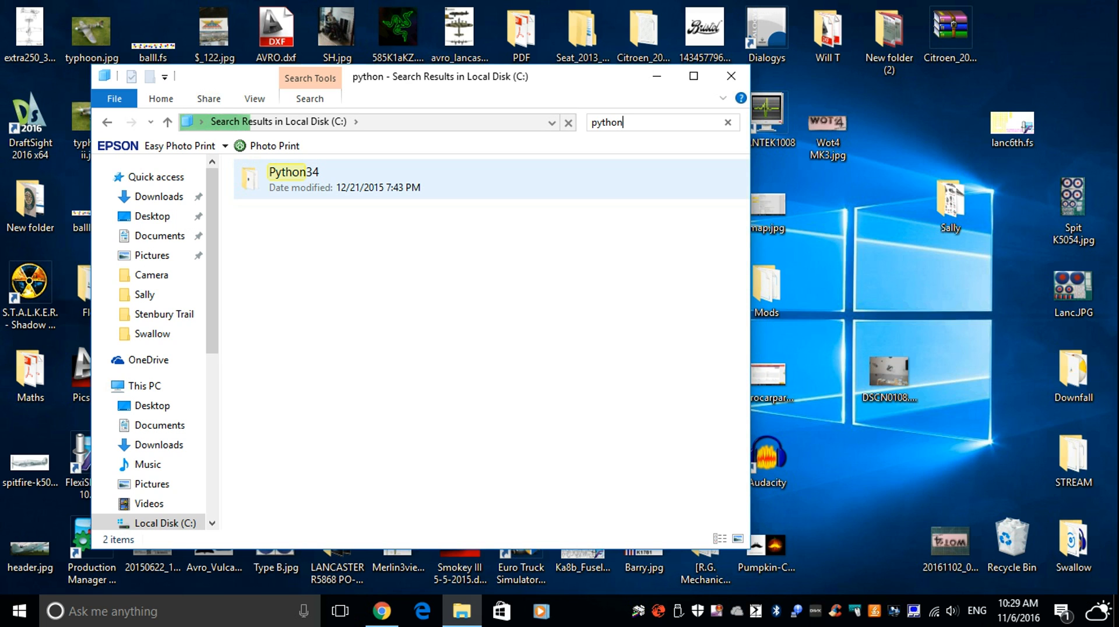